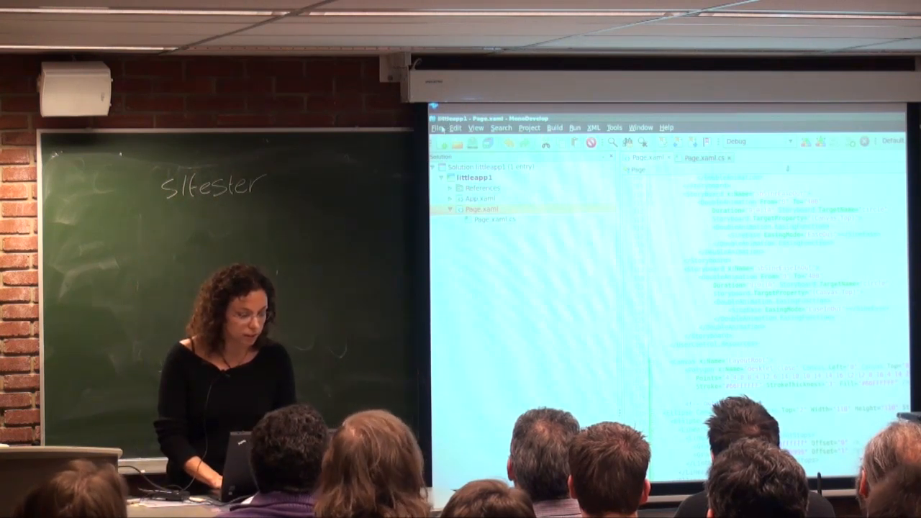
Step: Collapse the littleapp1 solution tree and bring up the File menu
left_click(445, 175)
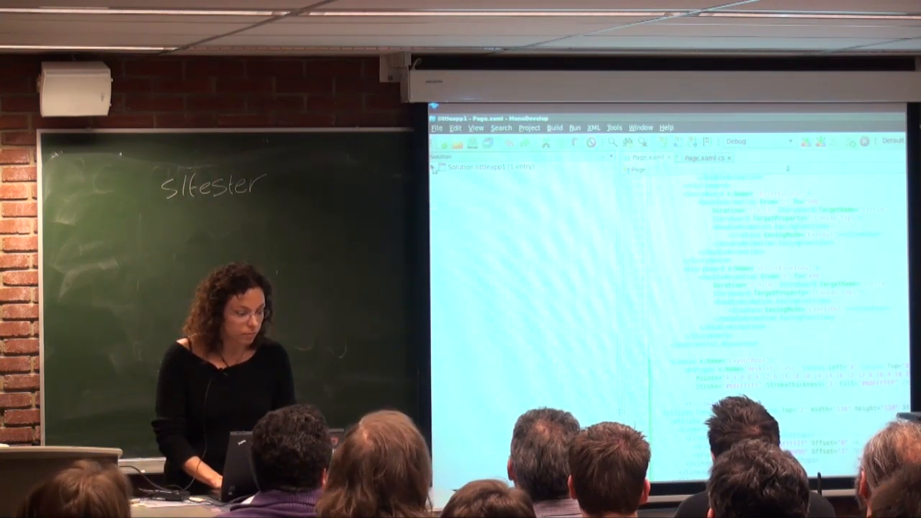
left_click(436, 127)
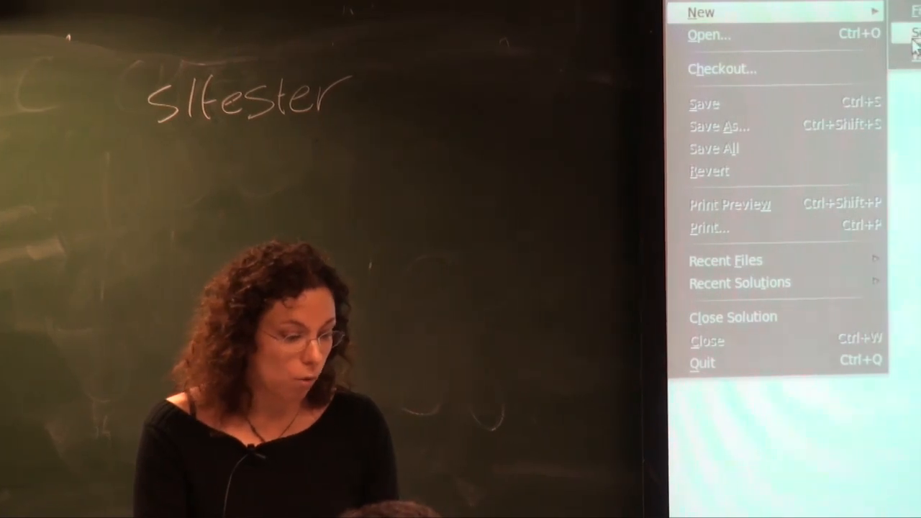
Step: Start a New Solution and expand the C# templates toward Moonlight Application Project
left_click(701, 12)
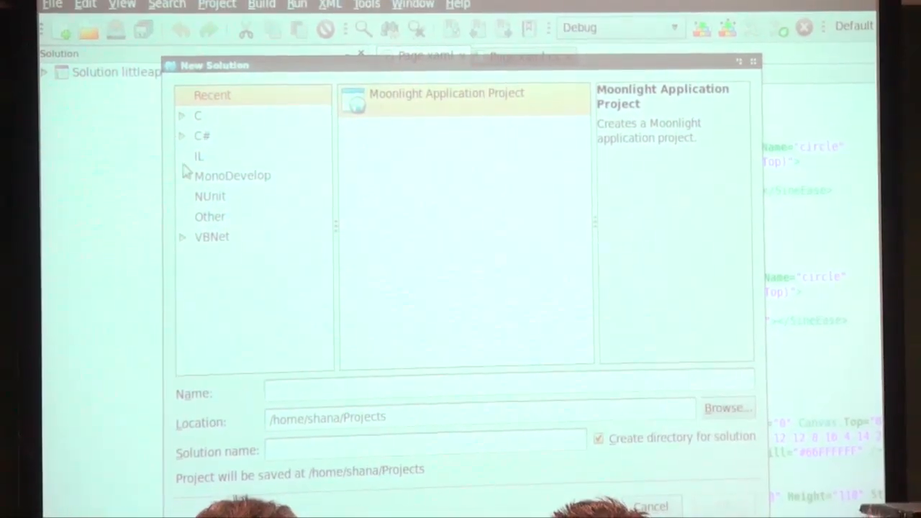
left_click(202, 135)
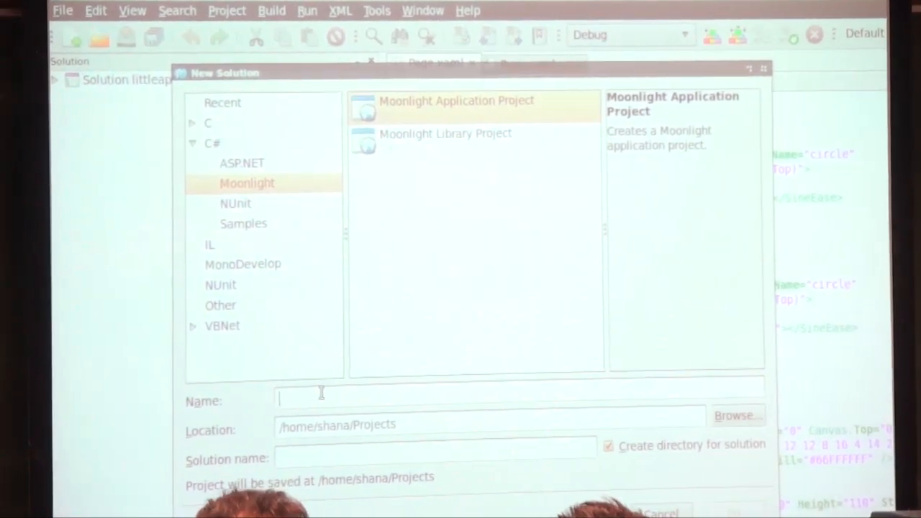
Step: Name the solution 'helloworld' with no solution directory, located in the mono work folder
type("s")
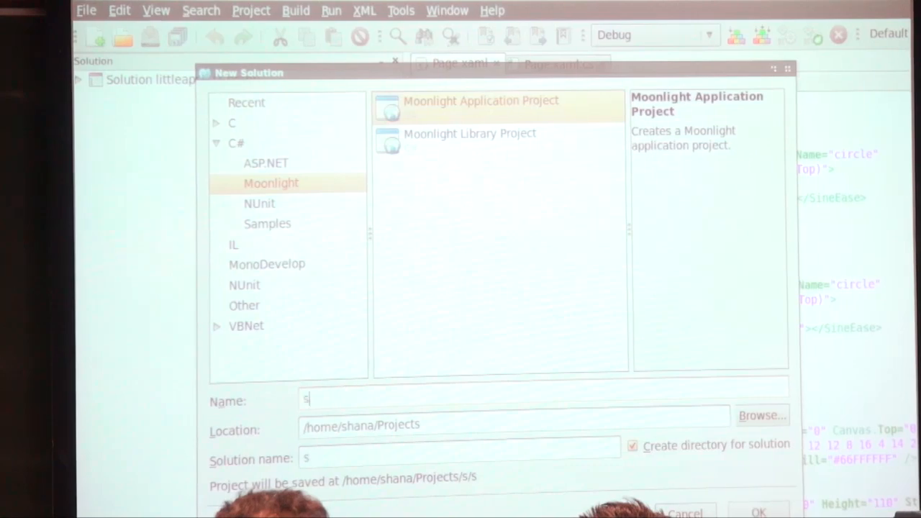
type("helloworld")
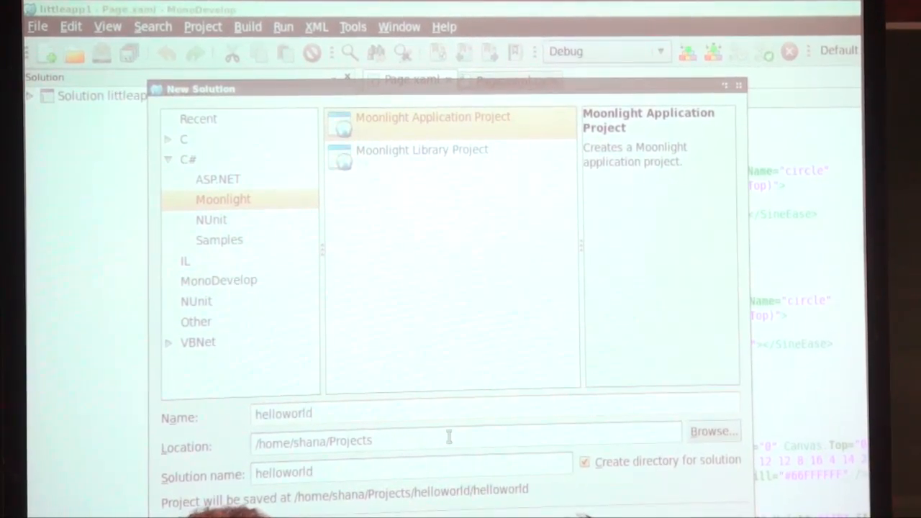
left_click(584, 461)
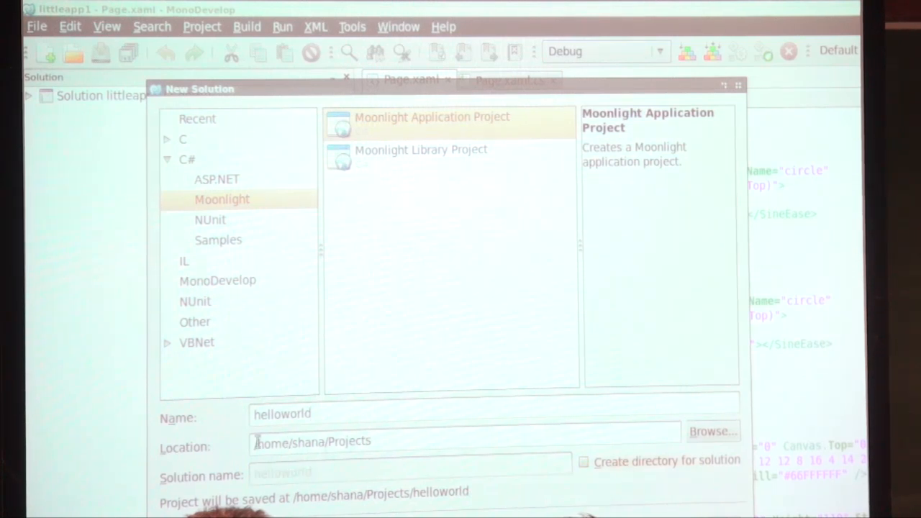
type("/h")
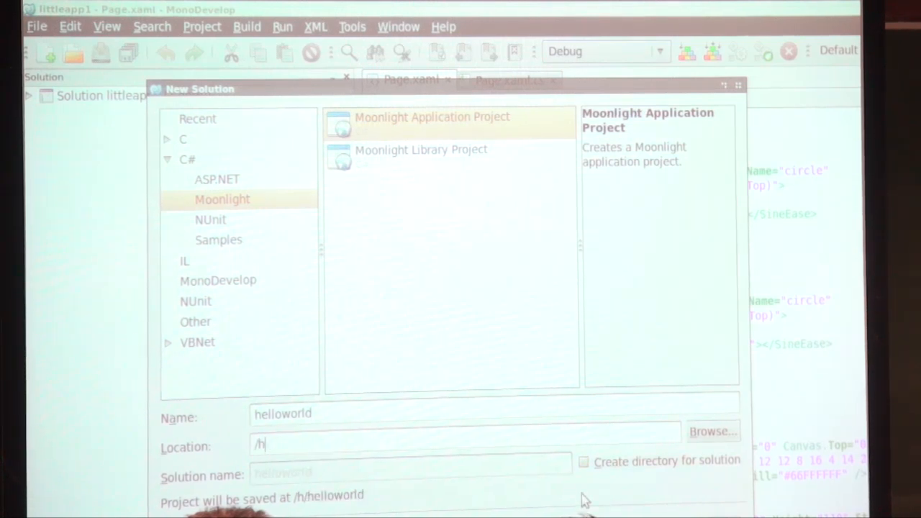
type("mono/wor")
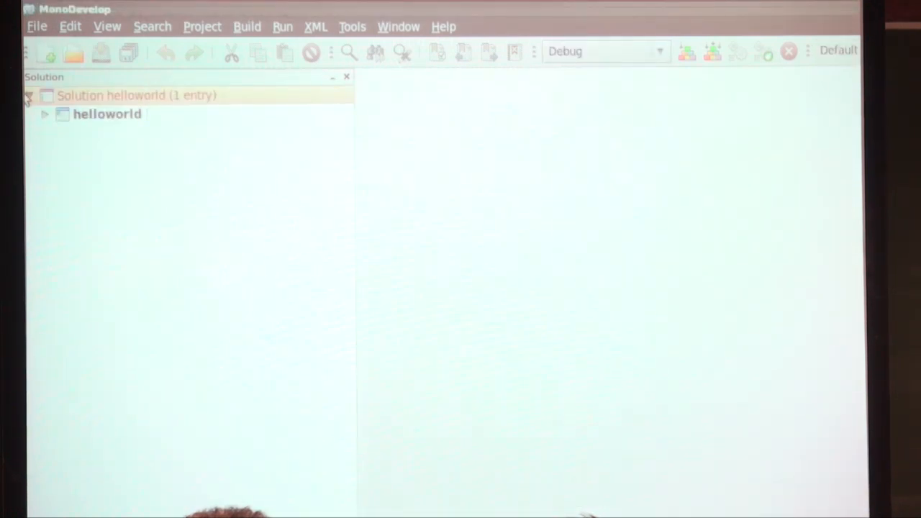
Step: Expand the helloworld solution and open Page.xaml and Page.xaml.cs in the editor
left_click(44, 114)
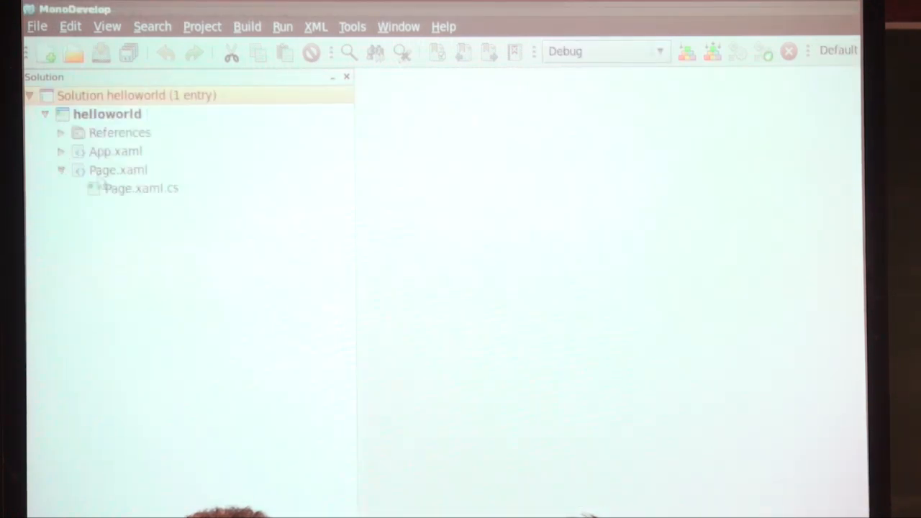
double_click(118, 169)
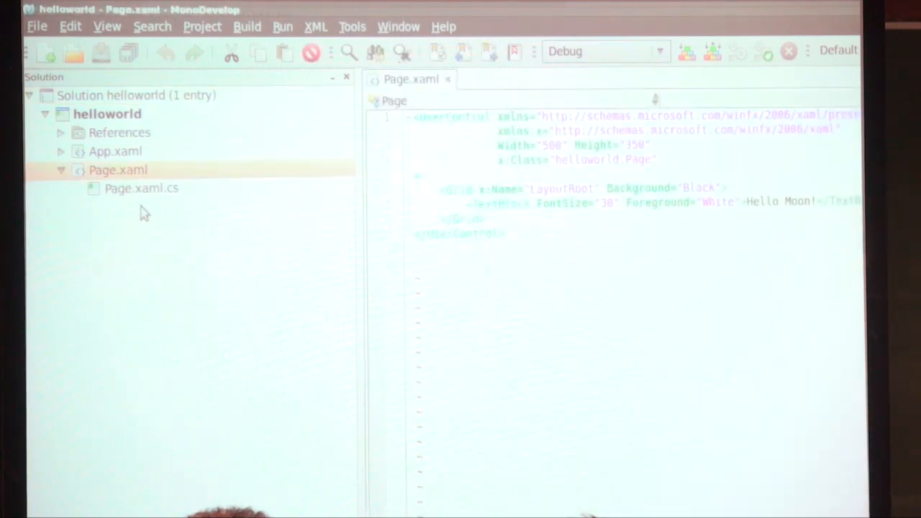
mouse_move(133, 205)
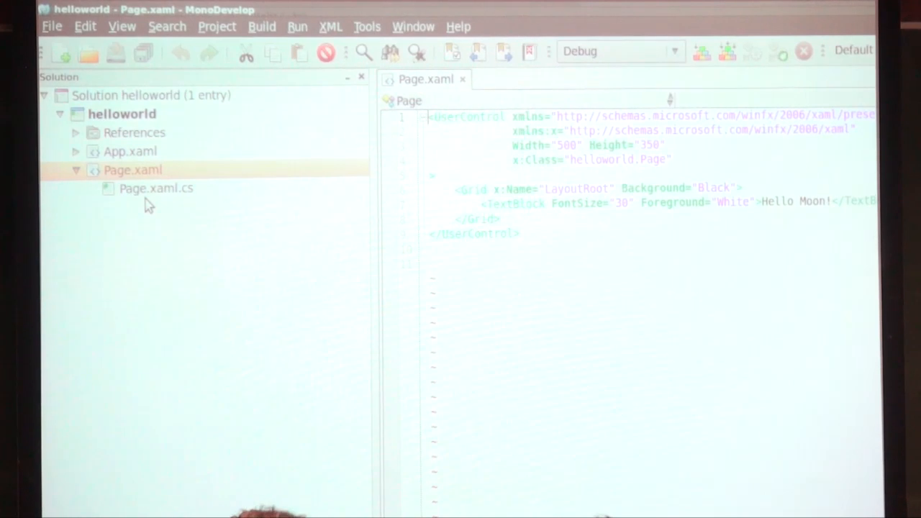
left_click(157, 189)
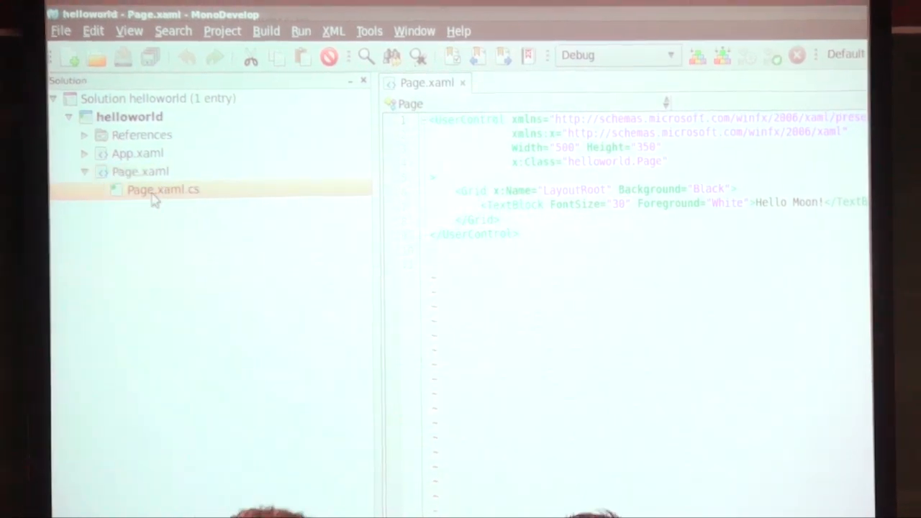
double_click(163, 188)
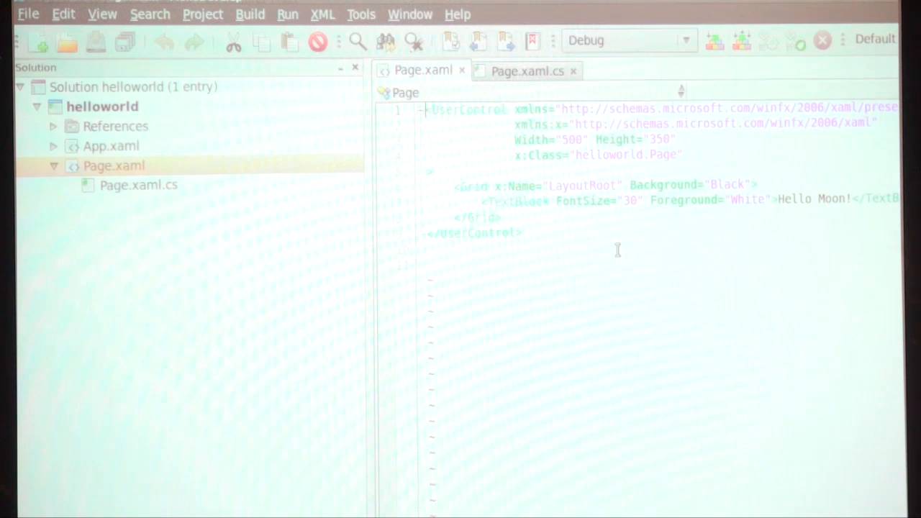
Step: Debug helloworld from Page.xaml.cs until it breaks in InitializeComponent of Page.xaml.g.cs
left_click(138, 185)
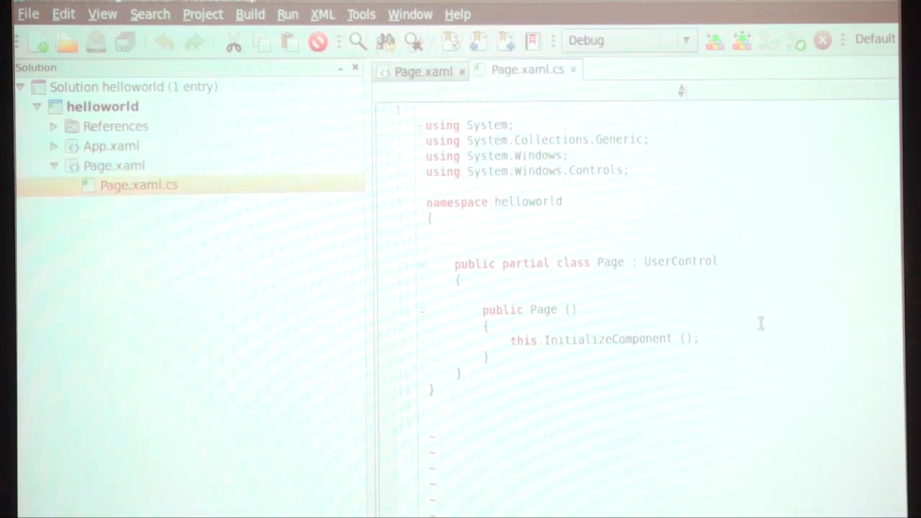
left_click(386, 359)
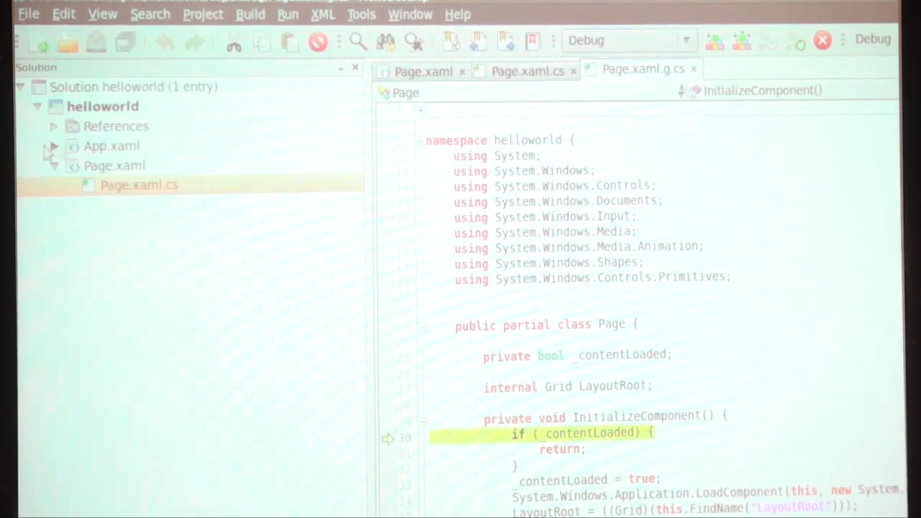
Step: Expand App.xaml to reveal App.xaml.cs, then bring Page.xaml back to front
left_click(54, 146)
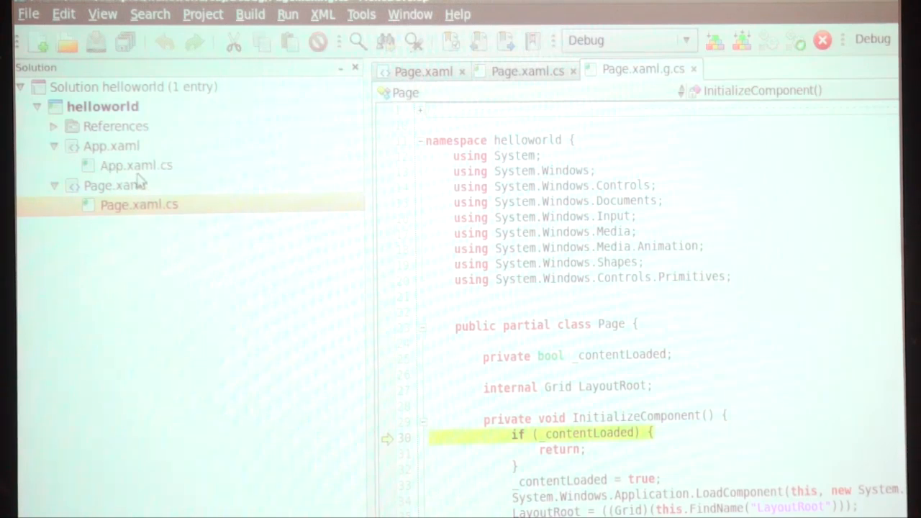
left_click(136, 166)
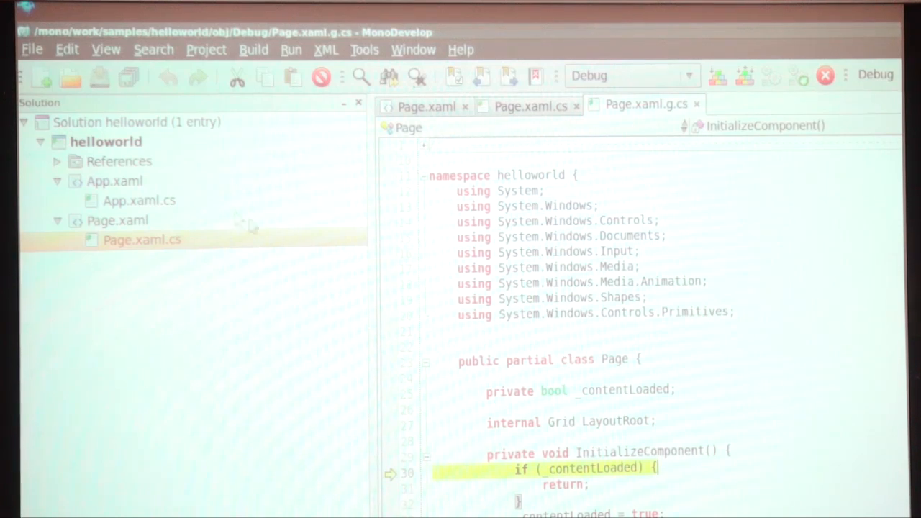
left_click(424, 105)
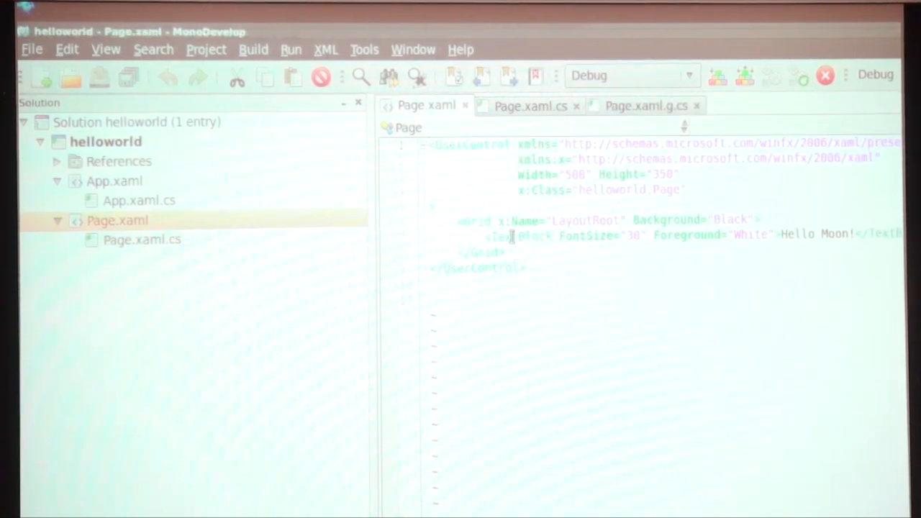
Step: Switch to the generated Page.xaml.g.cs tab
left_click(646, 105)
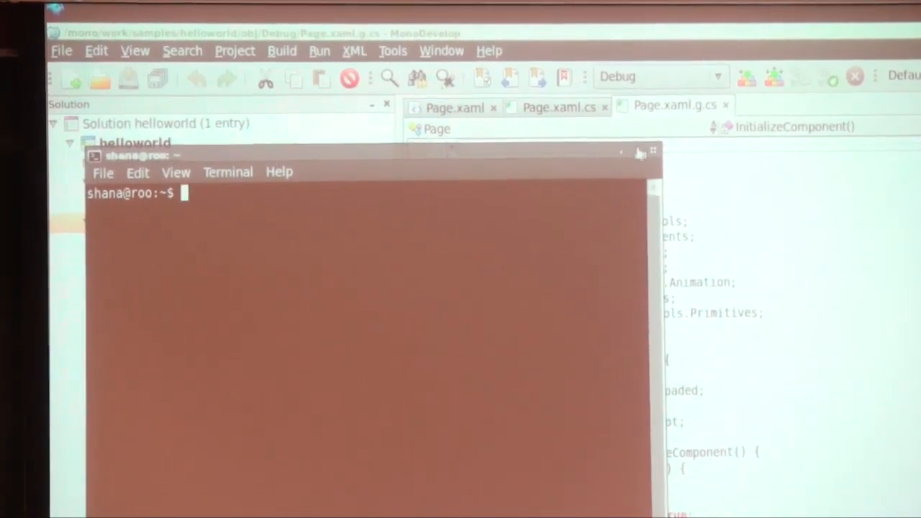
Step: Change directory to /mono/work/moon and run 'git branch'
type("cd /mono/work/moon")
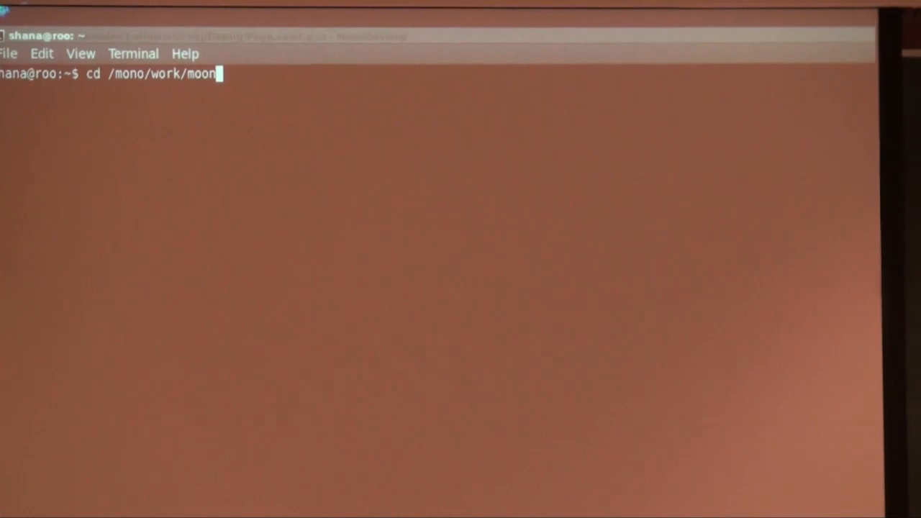
type("git branch")
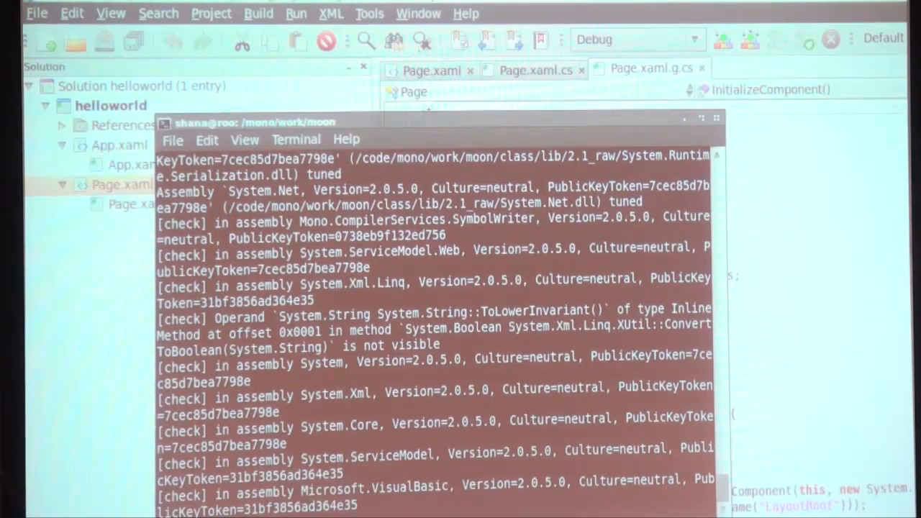
Step: Scroll down through the terminal output in the moon folder
scroll("down", 3)
type(". monoen /mono/install/work/")
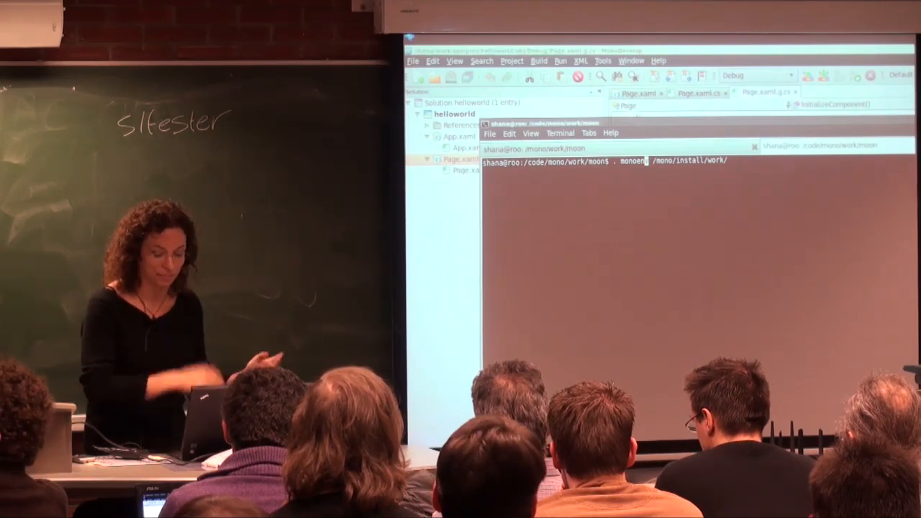
Step: Load the Mono environment, enter helloworld's bin/Debug, and type 'firefox TestPage.html'
key("Return")
type("cd")
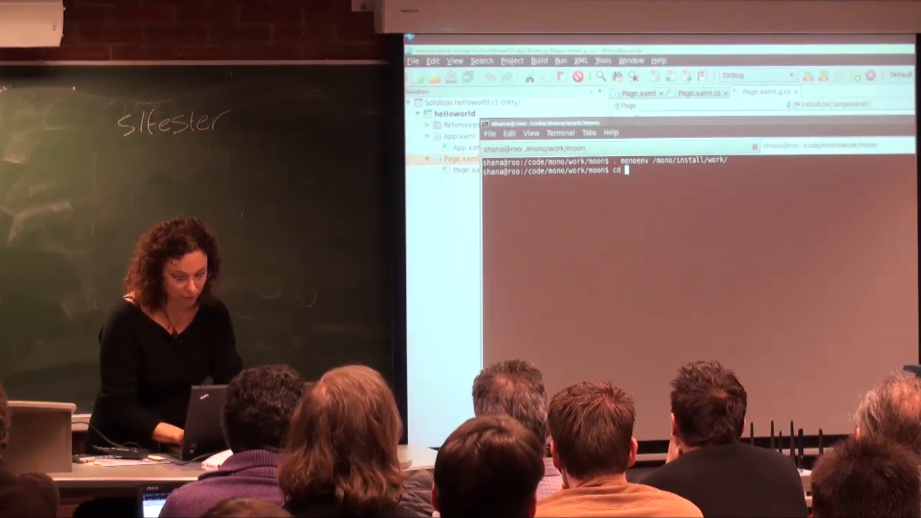
type("/mono/work/")
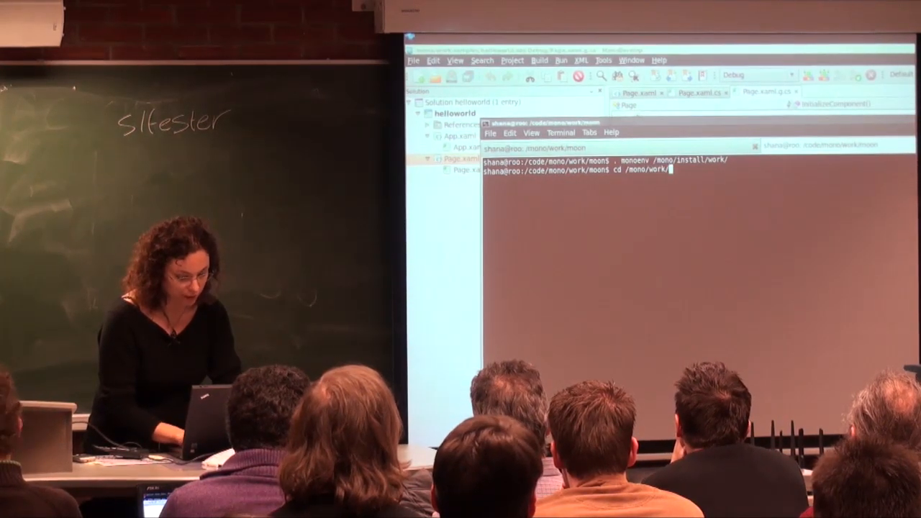
type("samples/helloworld/")
type("ls")
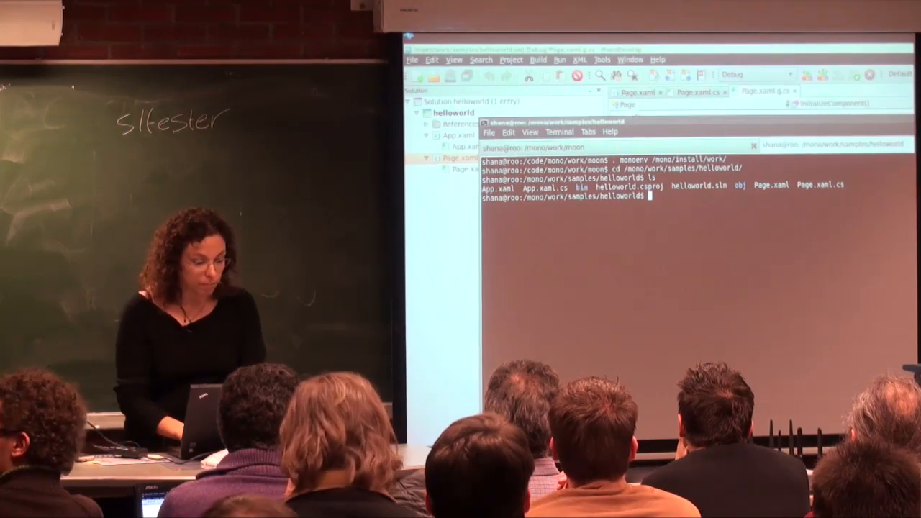
type("cd bin/Debug/")
type("ls")
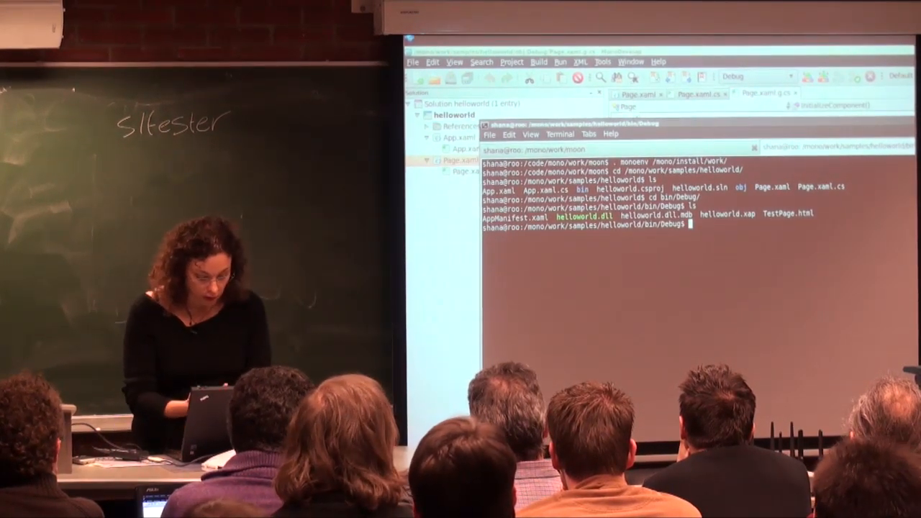
type("firefox TestPage.html")
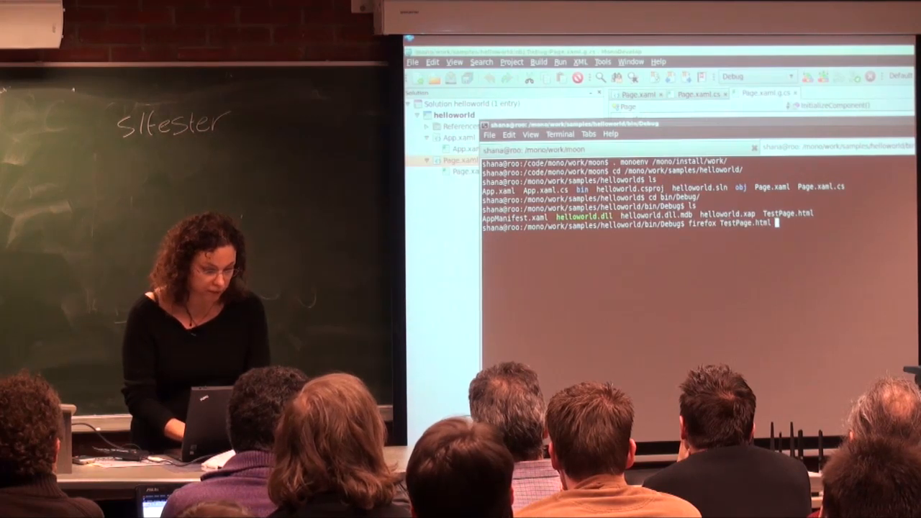
Step: Run TestPage.html in Firefox, then run it again in Chrome
key("Return")
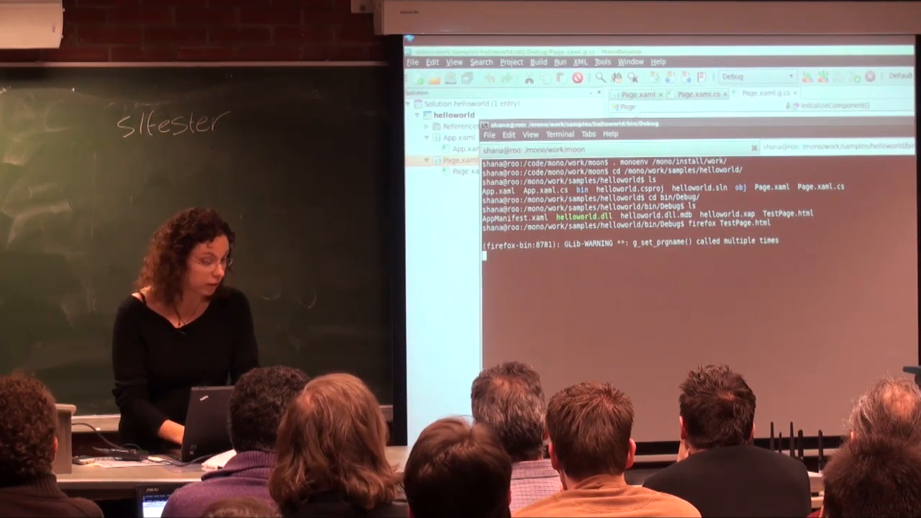
key("Return")
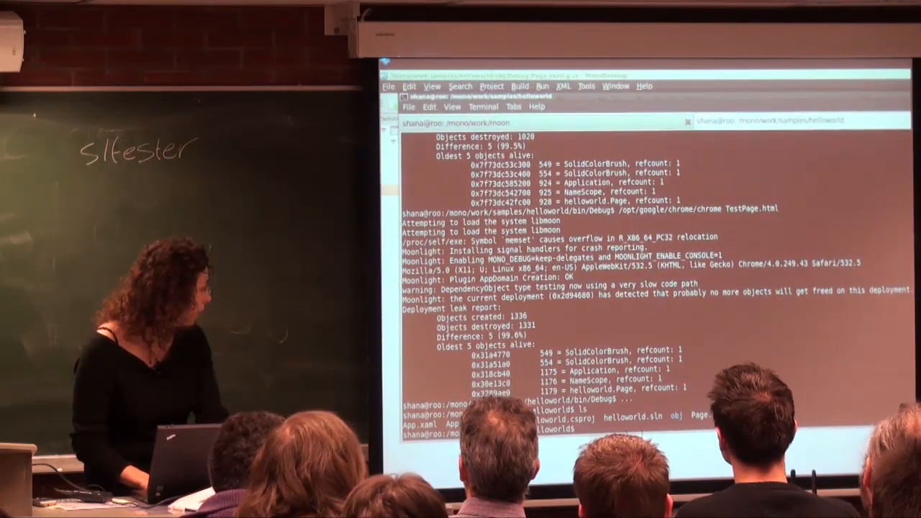
Step: Rebuild helloworld.xap for desktop use with 'mxap --desktop'
type("mxap --desktop")
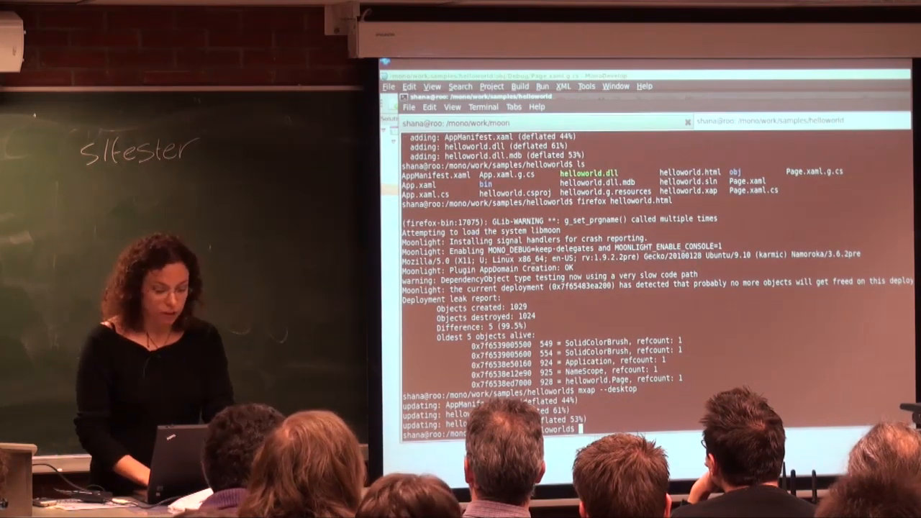
Step: Enter the command to source the Mono environment from /mono/install/work in the new tab
type("mope")
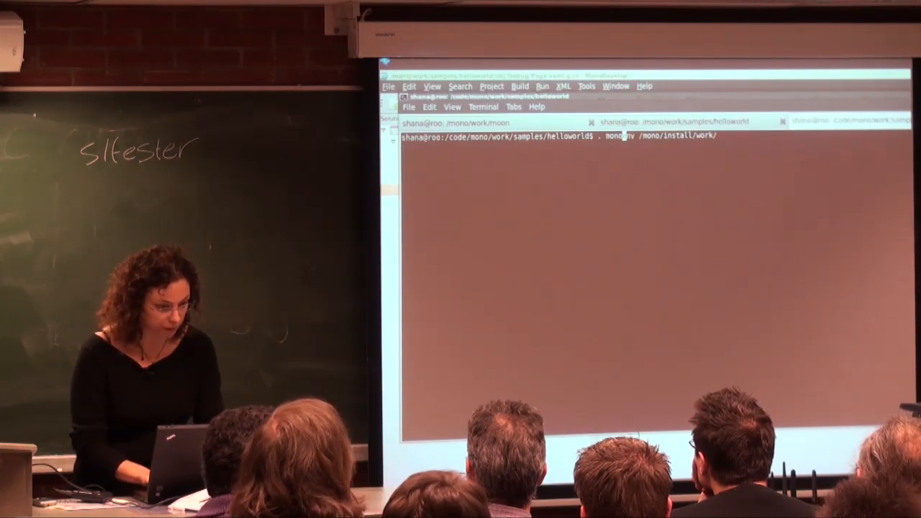
Step: Change to /mono/work/moon/examples/desklet/glassyclock/ and launch glassyclock.xap with mopen
type("cd /mono/work/")
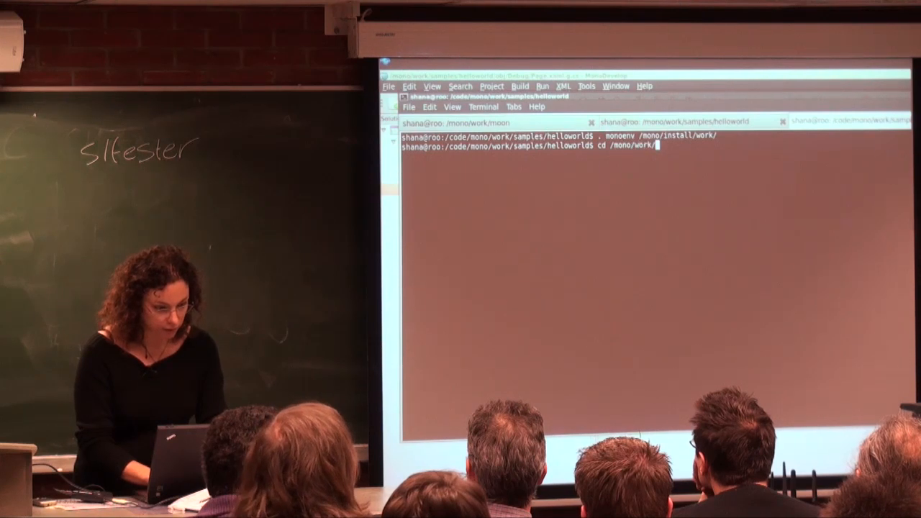
type("moon/examples/desklet/glassy")
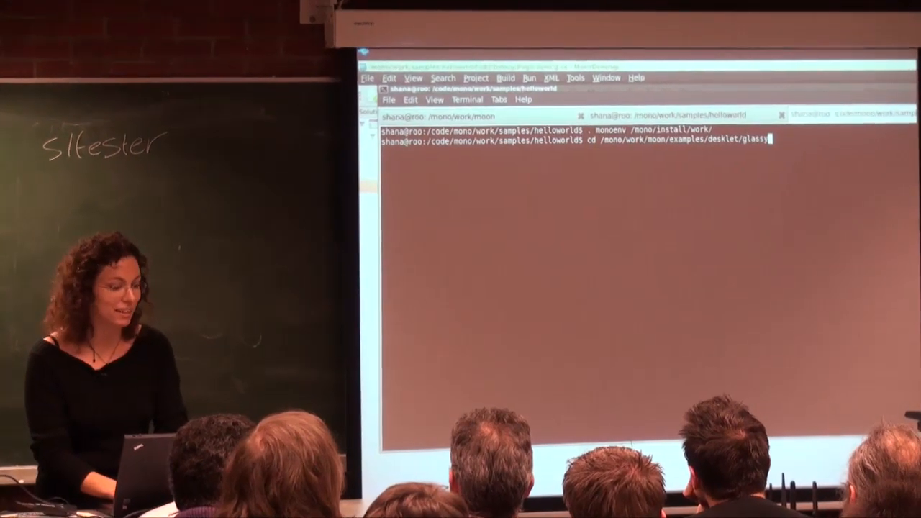
type("clock/")
type("make run")
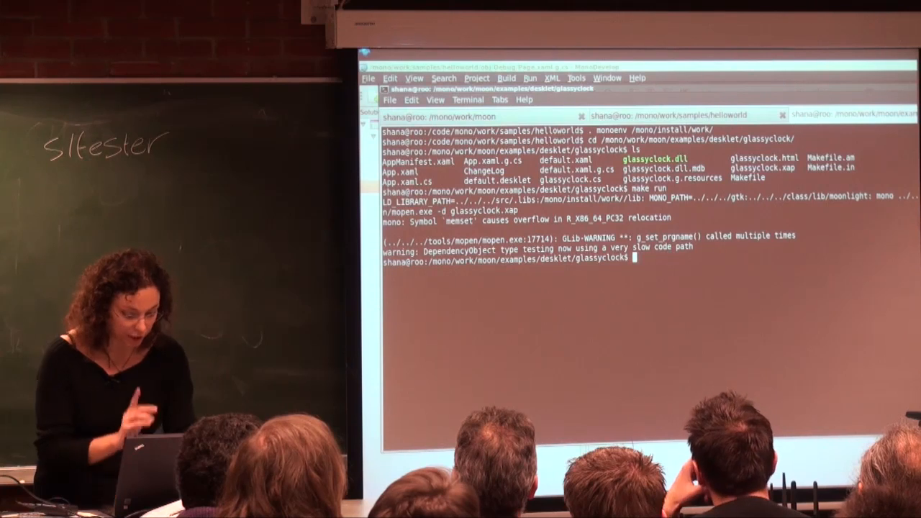
type("mopen -d")
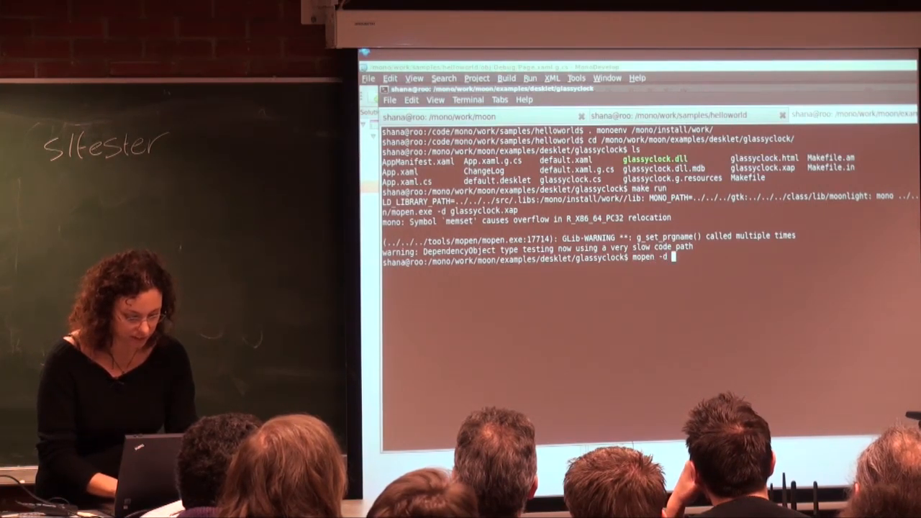
type("glassyclock.xap")
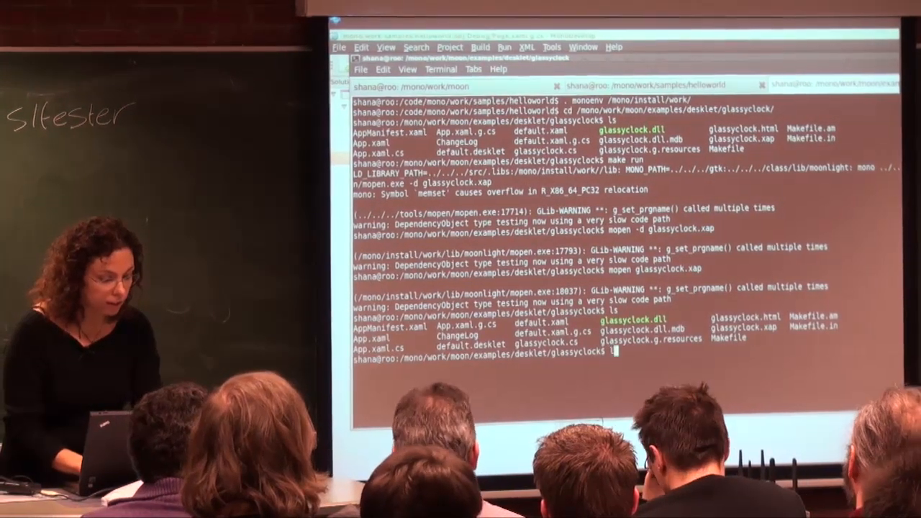
Step: View the glassyclock default XAML file with less
type("less default.")
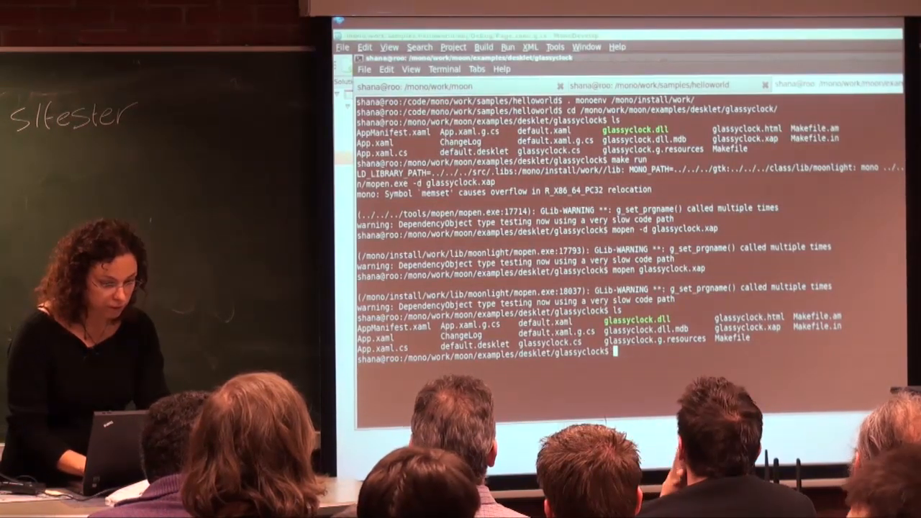
Step: Run 'gedit default.xaml' to edit the glassyclock desklet markup
type("gedit default.")
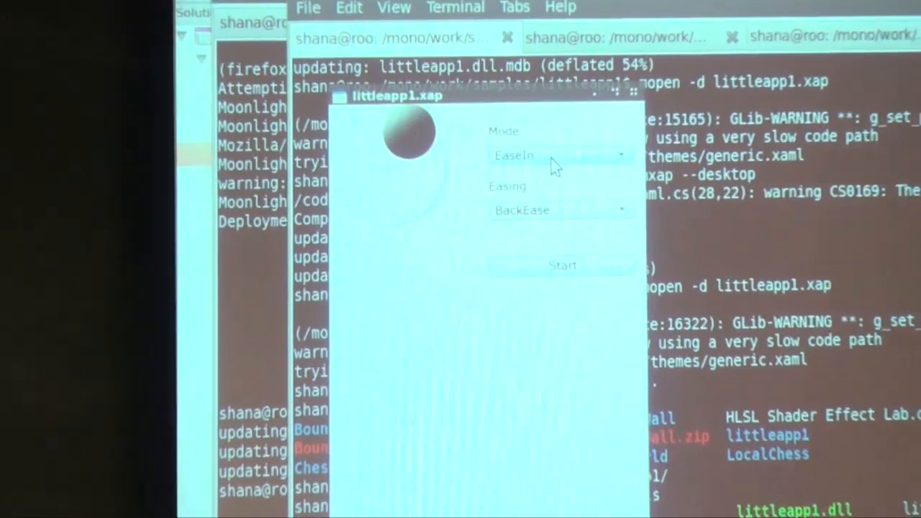
Step: Pick ExponentialEase from the littleapp1 demo's Easing dropdown
left_click(561, 210)
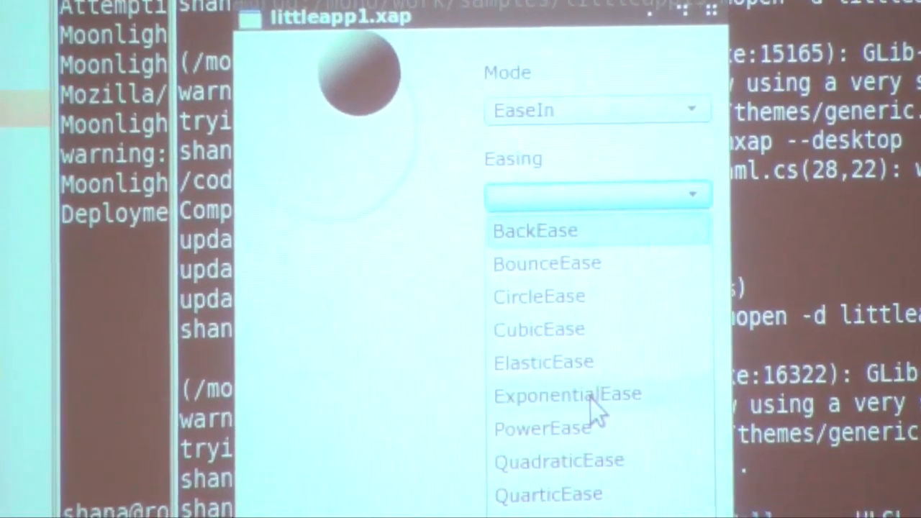
left_click(567, 394)
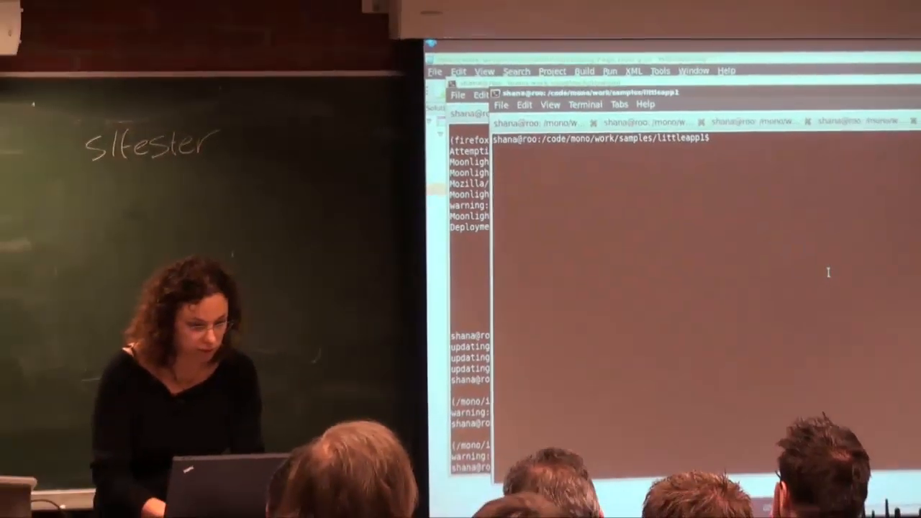
Step: Run 'gedit Page.xaml' from the littleapp1 folder
type("gedit")
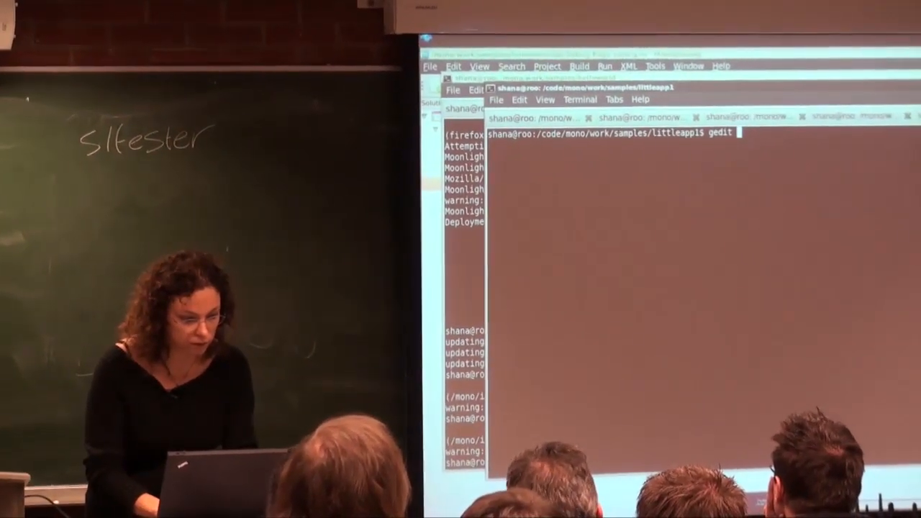
type("Page.xaml")
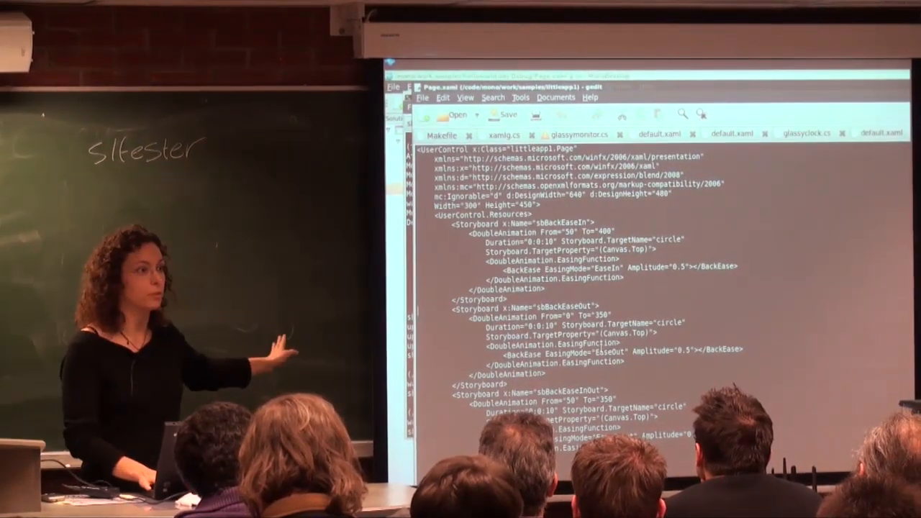
Step: Scroll through Page.xaml's circle storyboards, then click over to another window
scroll("down", 3)
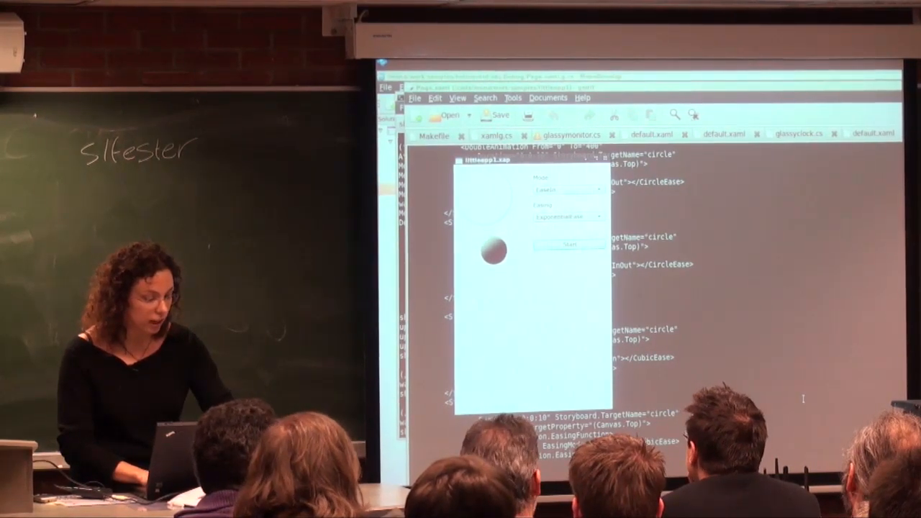
left_click(570, 245)
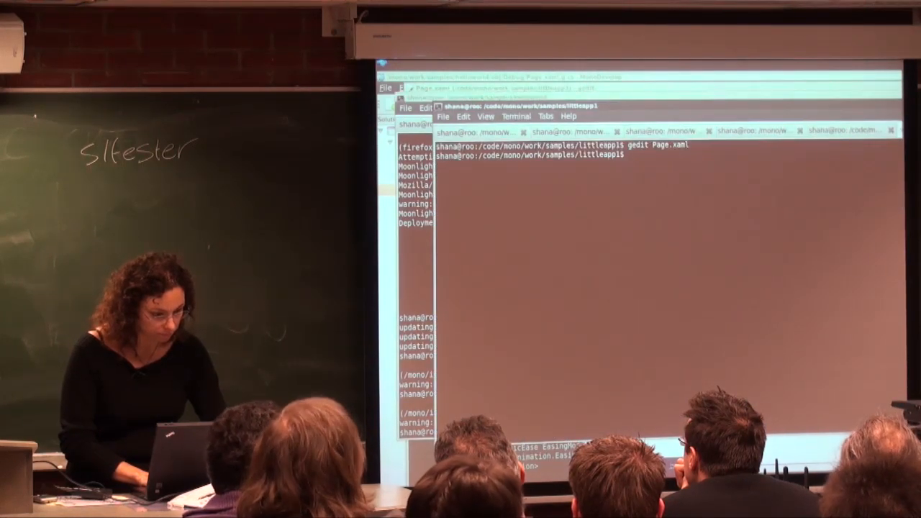
type("cd ../")
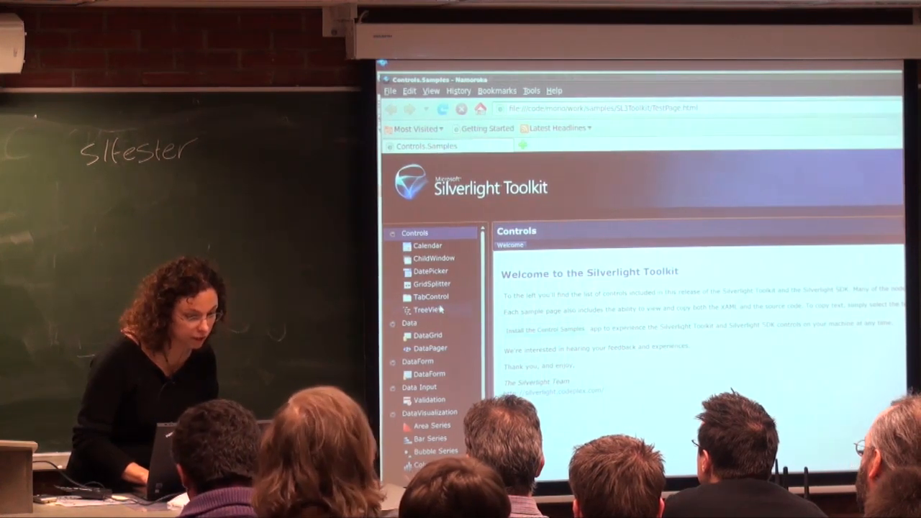
Step: Select the TreeView sample and expand its Controls and Layout nodes
left_click(428, 310)
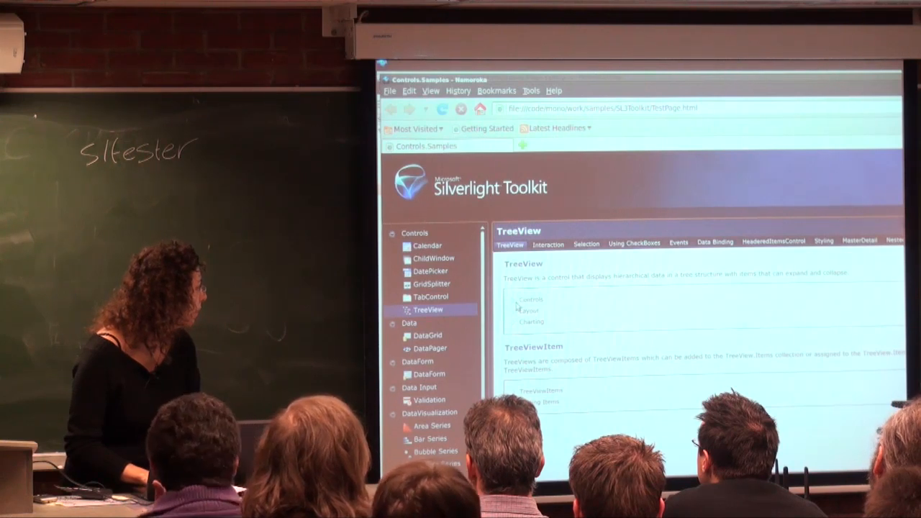
left_click(520, 299)
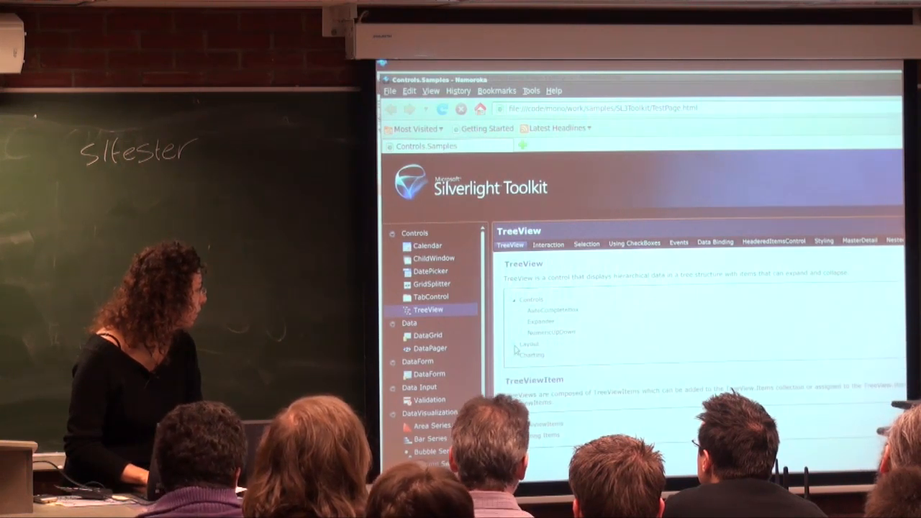
left_click(531, 342)
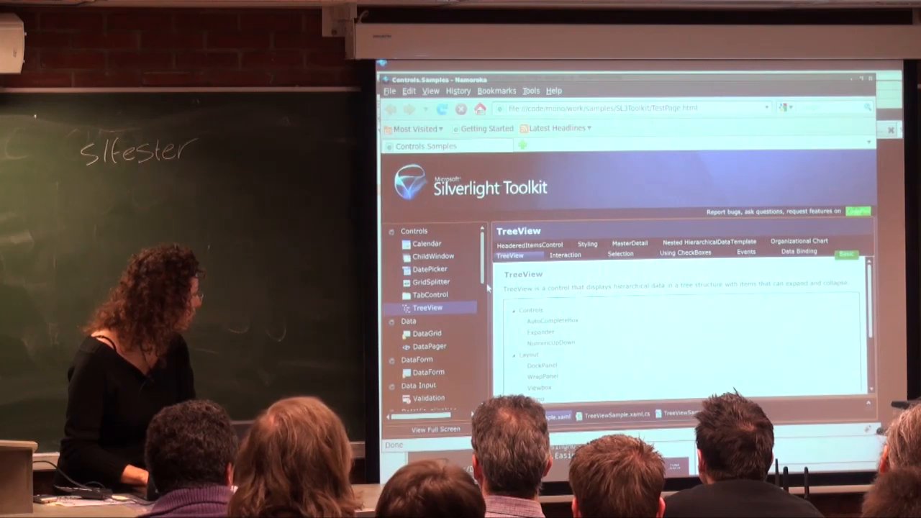
Step: Scroll the left sample list down past Input toward TransitioningContentControl under Layout
scroll("down", 3)
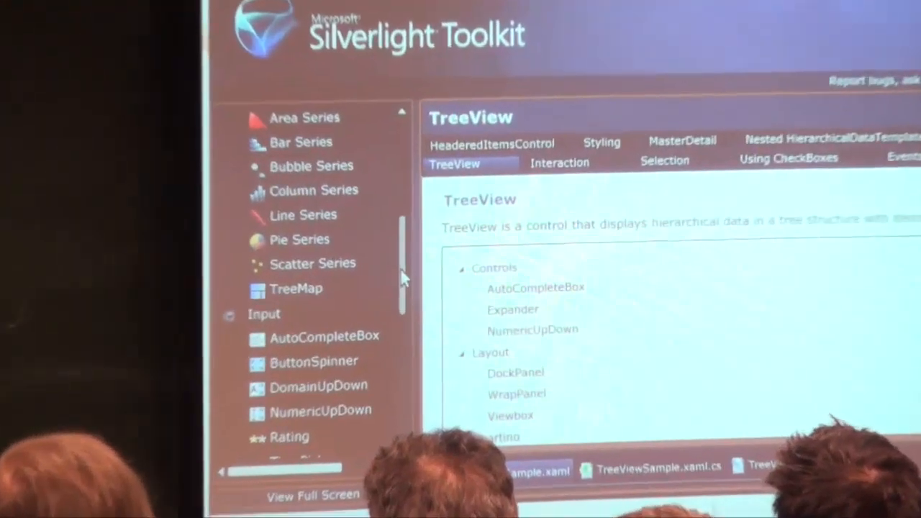
scroll("down", 3)
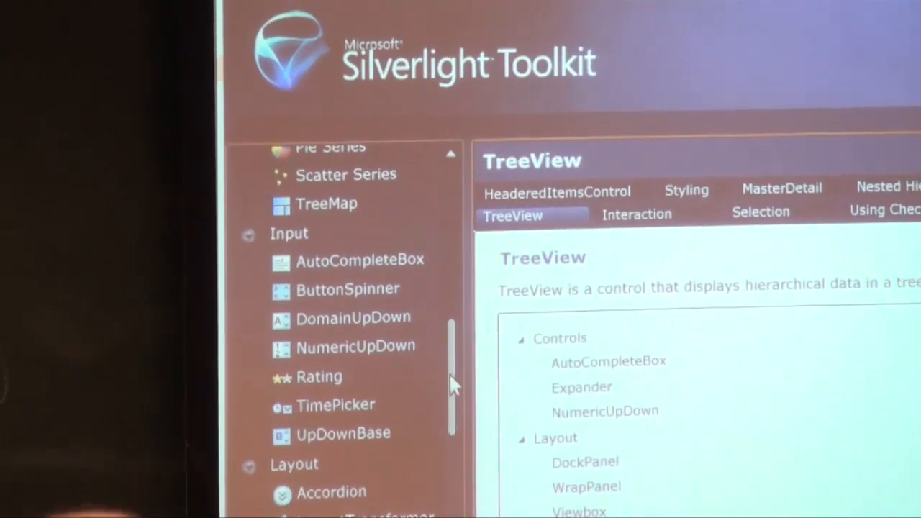
scroll("down", 3)
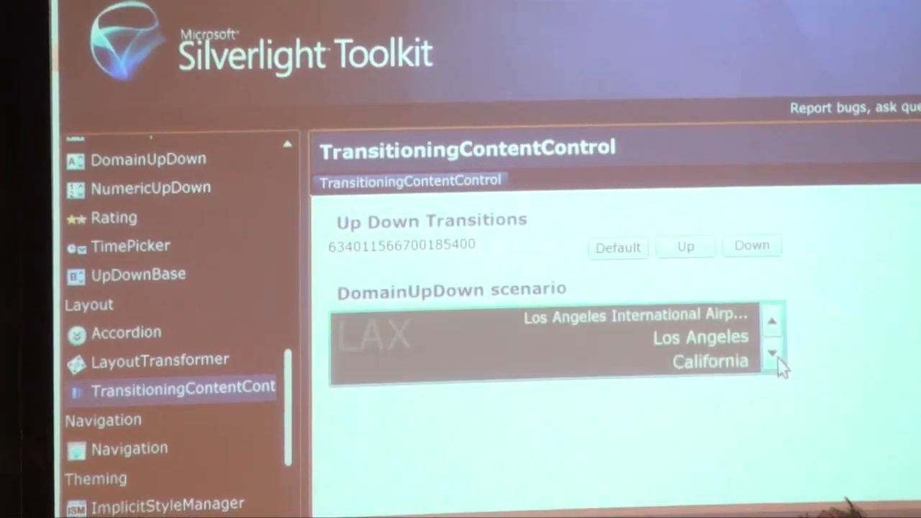
left_click(771, 353)
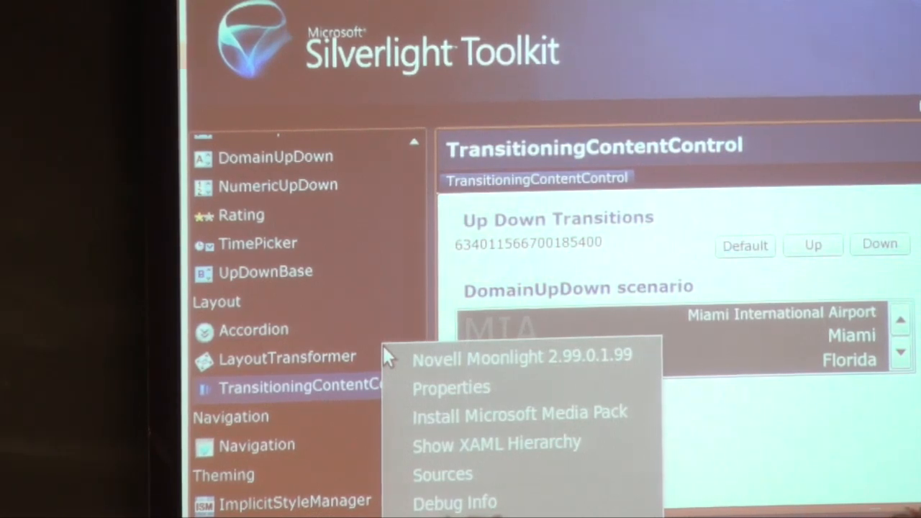
mouse_move(489, 442)
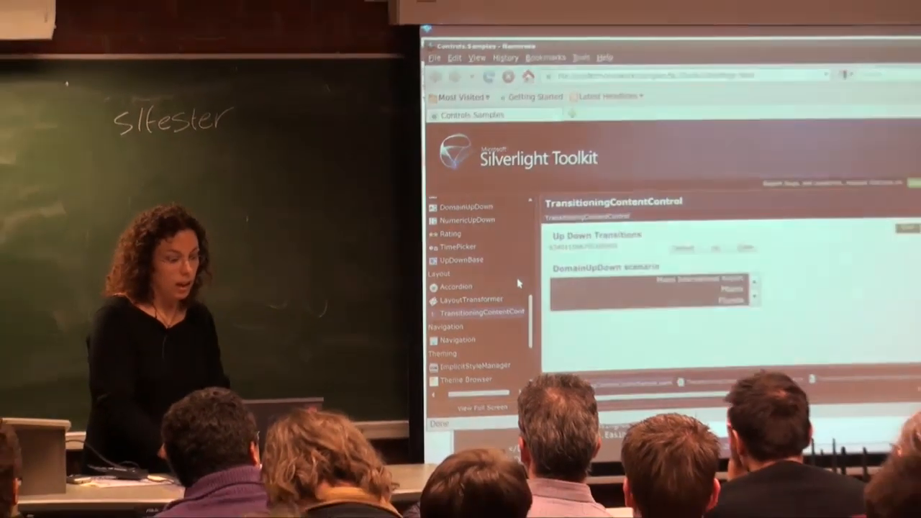
Step: Open Moonlight's Show XAML Hierarchy and expand the Grid visual child's properties
right_click(525, 316)
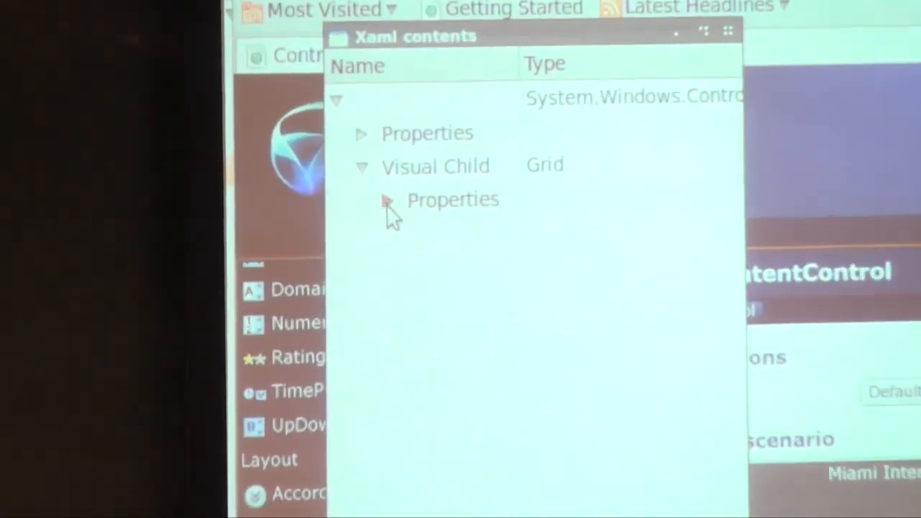
left_click(386, 199)
type("cd ../")
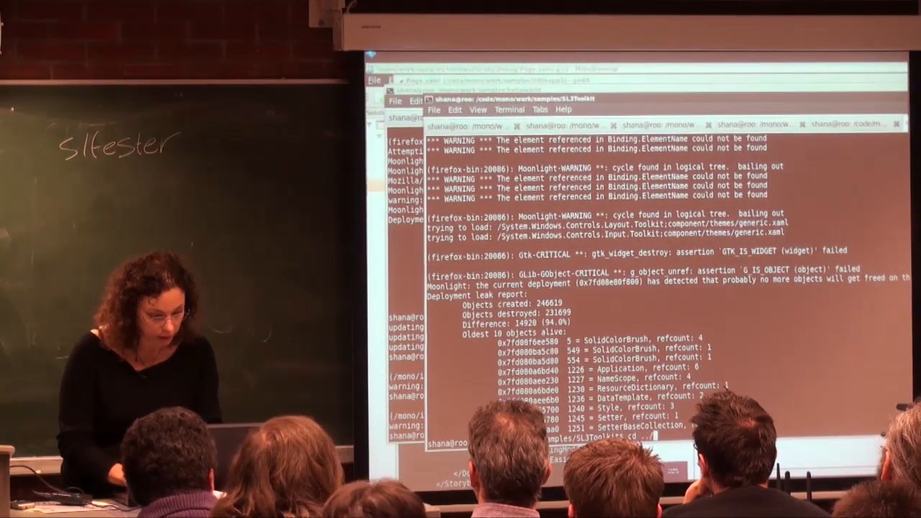
Step: Go up one folder, run killall xsp2, then check xsp2's port option in its help
key("Return")
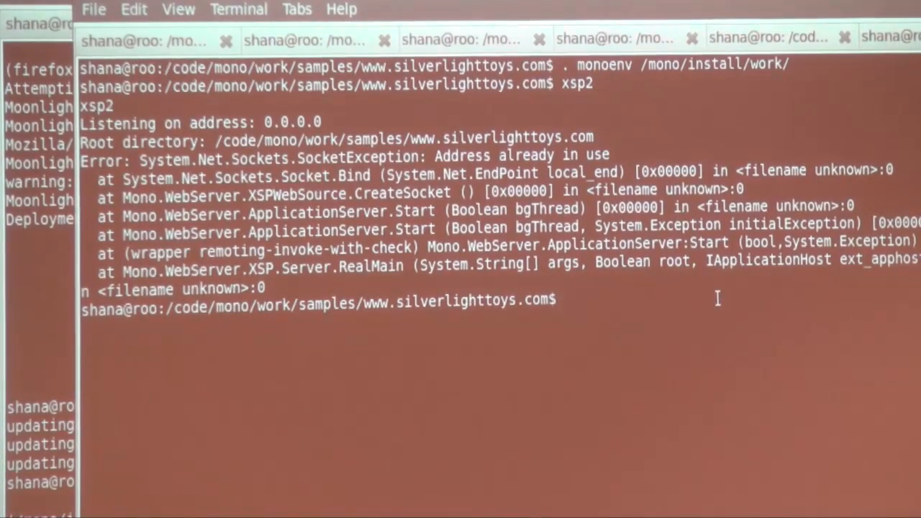
type("killall xsp2")
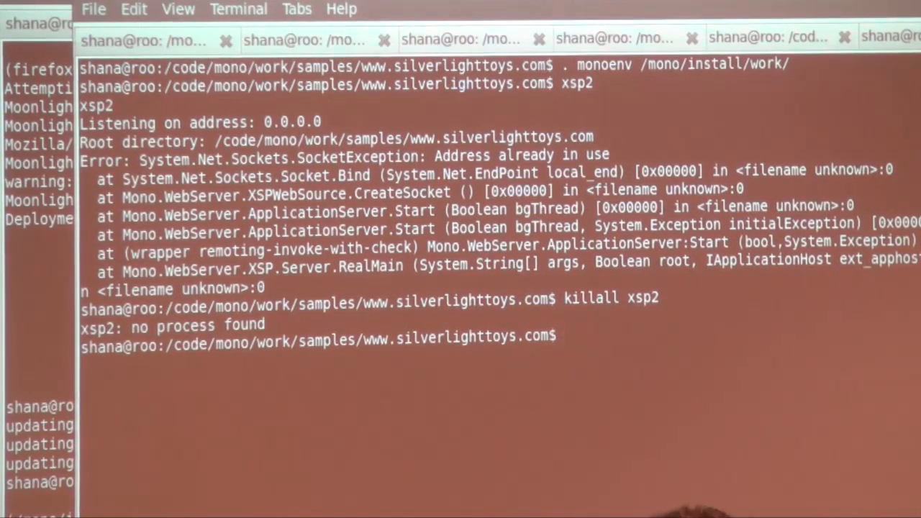
type("xsp2 --")
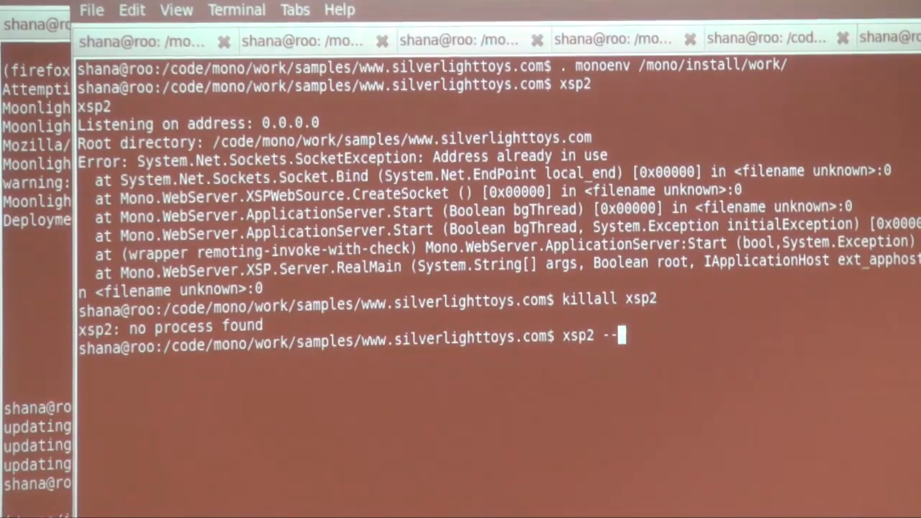
type("port:")
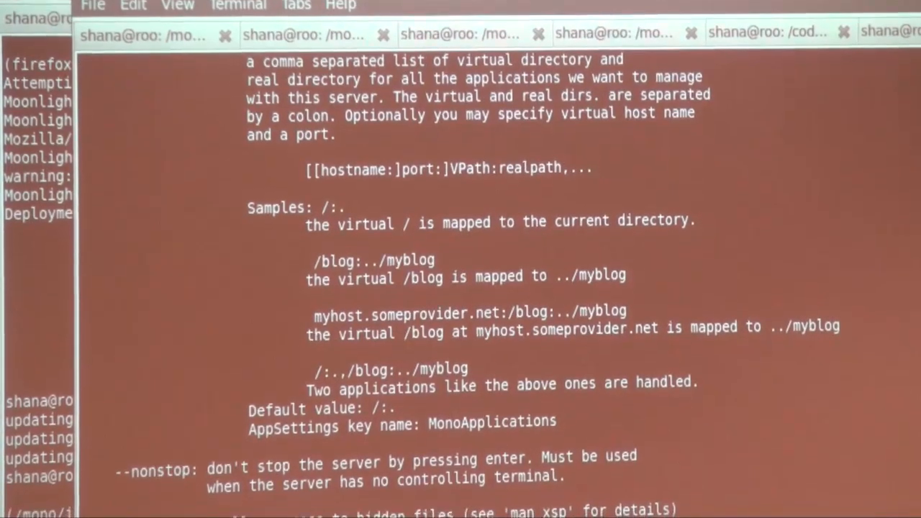
Step: Scroll the xsp2 help output while serving the samples on port 9999
scroll("down", 3)
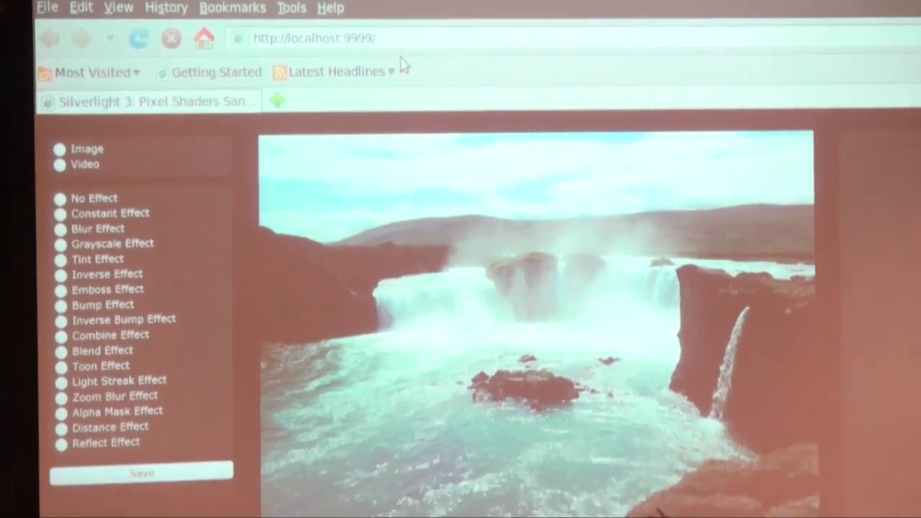
Step: Apply Blur, purple Tint, Inverse, Emboss and finally Bump effects to the waterfall image
scroll("down", 3)
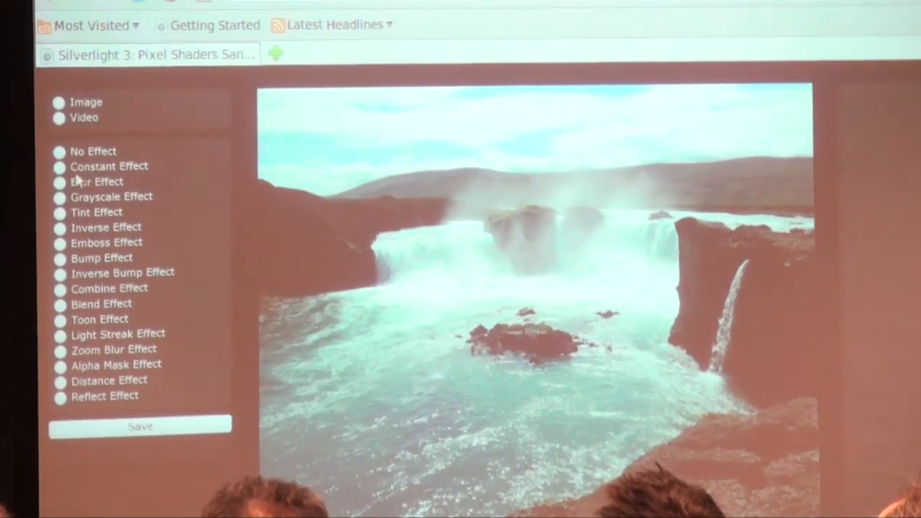
left_click(60, 182)
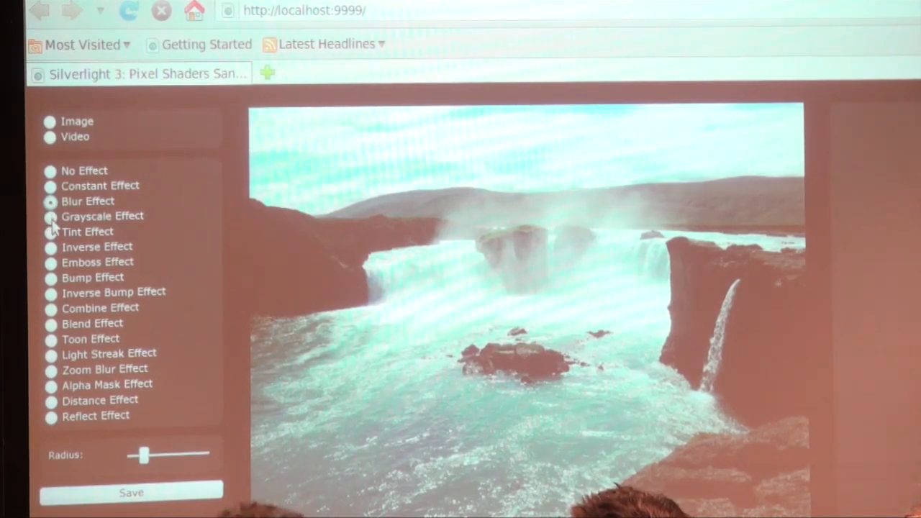
left_click(51, 216)
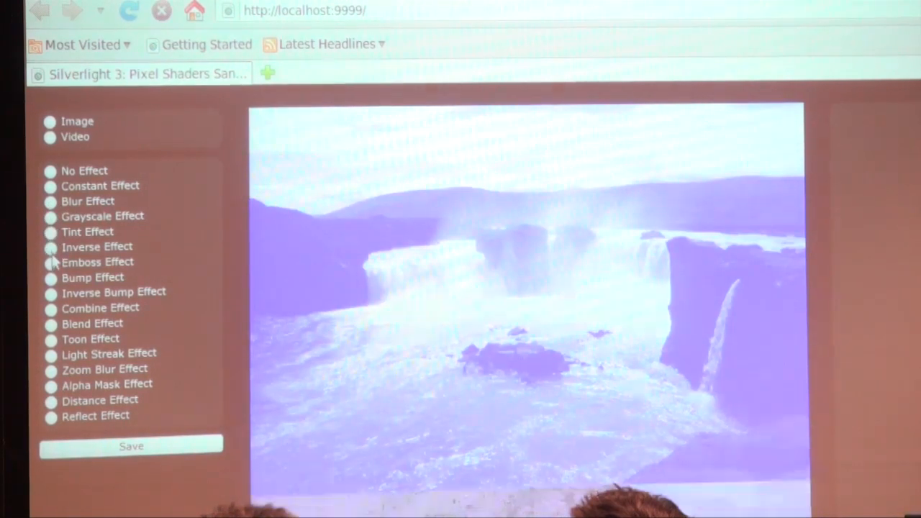
left_click(49, 247)
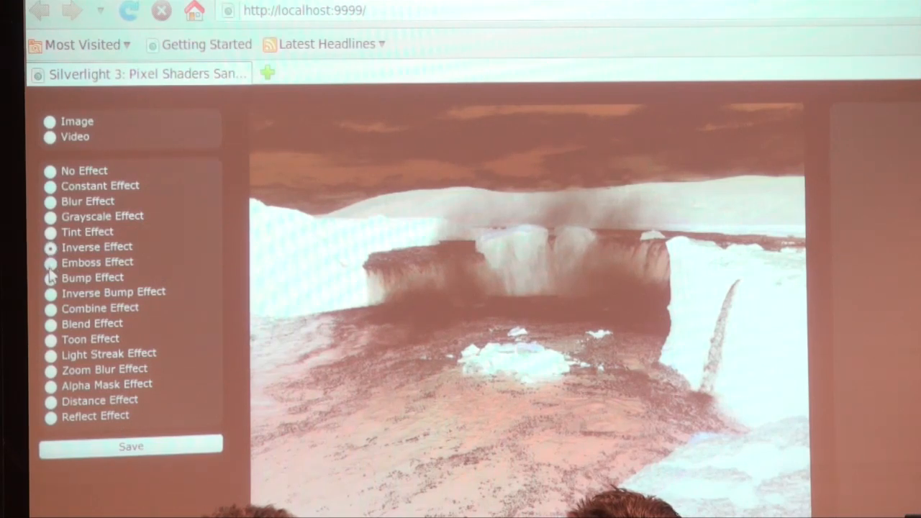
left_click(50, 262)
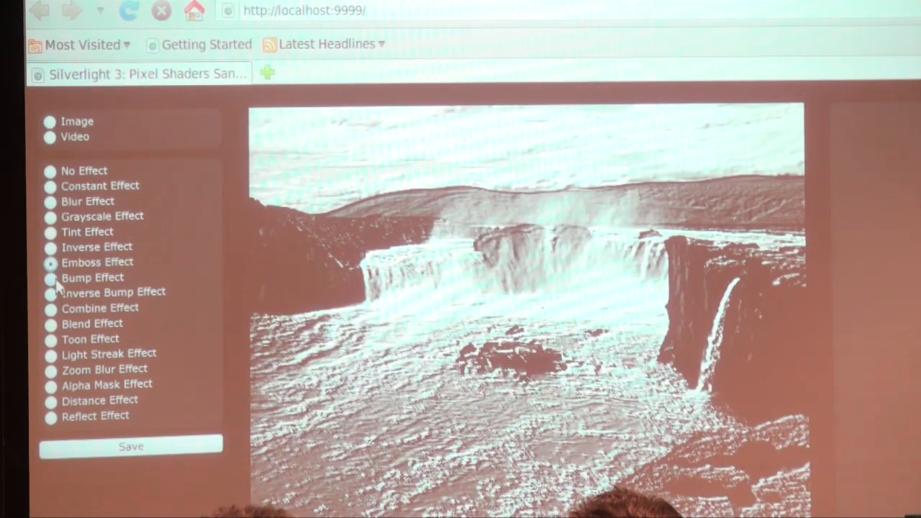
left_click(49, 278)
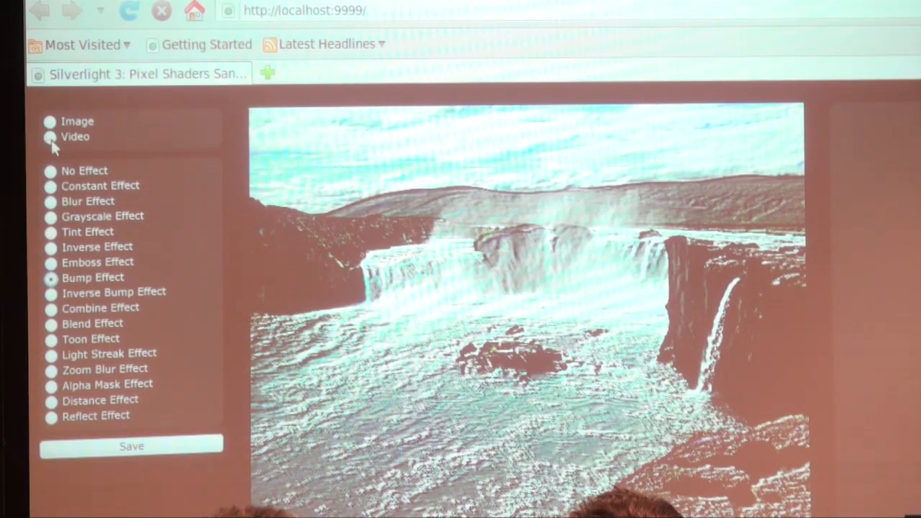
Step: Try No Effect and Blur on the bear video, then give the waterfall image Alpha Mask
left_click(50, 137)
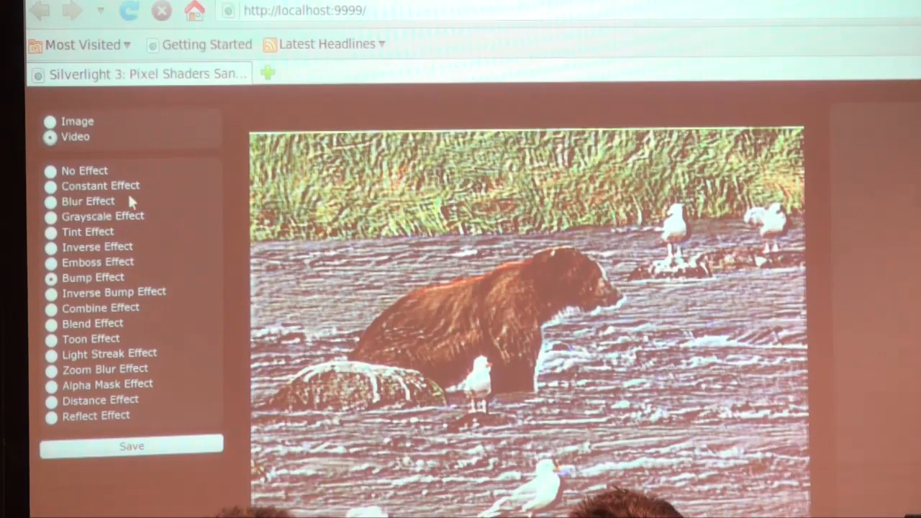
left_click(51, 170)
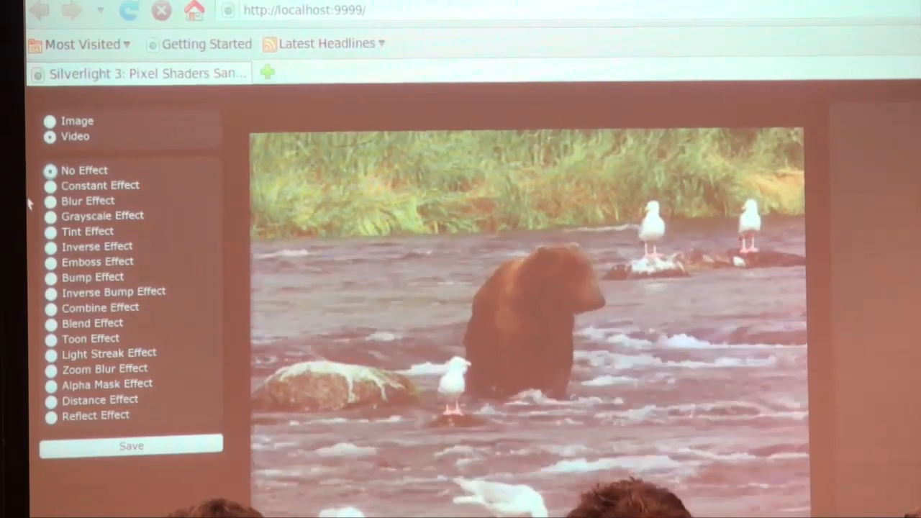
left_click(50, 201)
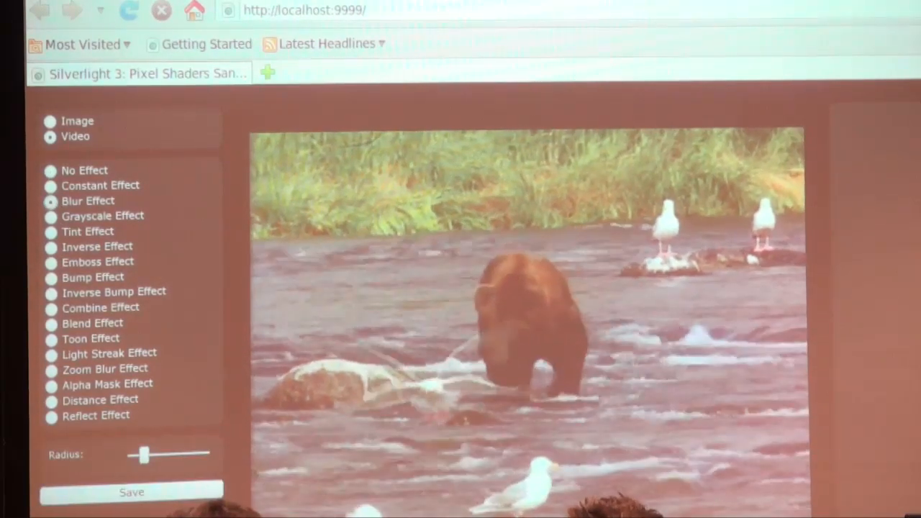
left_click(51, 216)
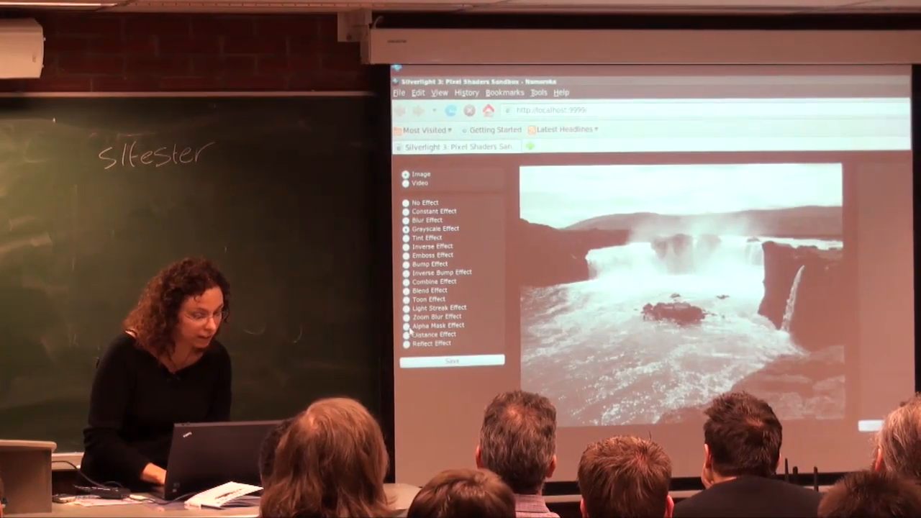
left_click(401, 325)
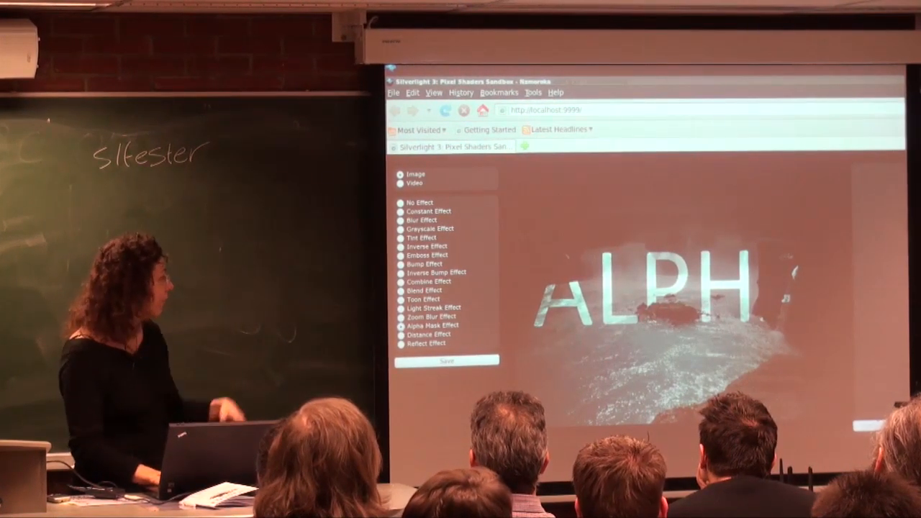